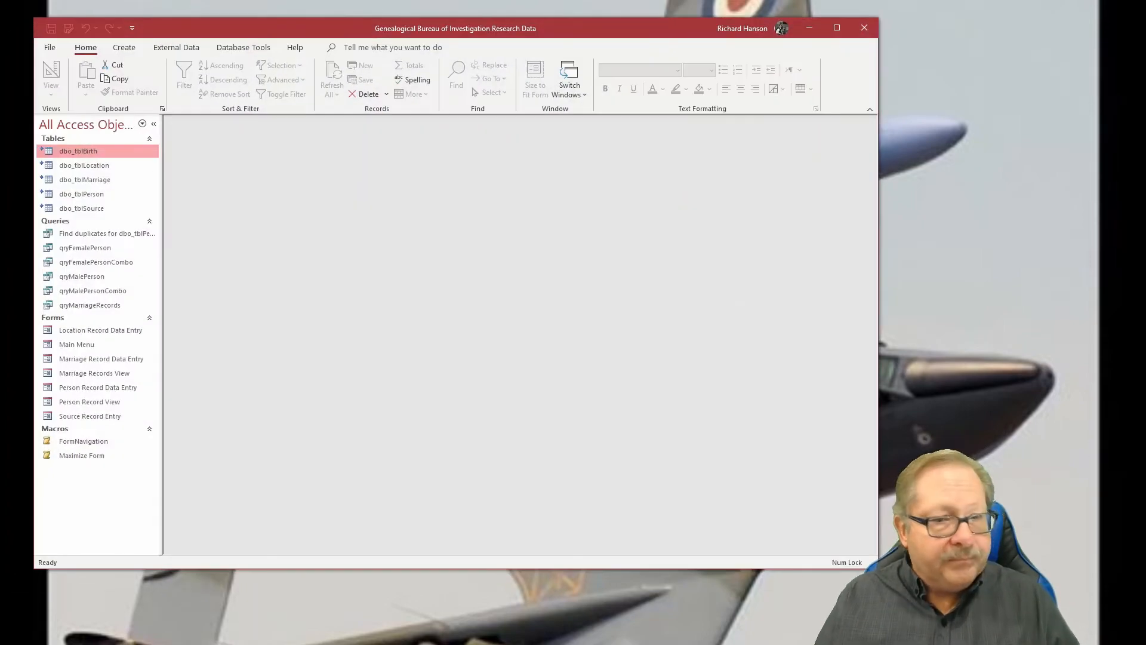
pyautogui.moveTo(329, 397)
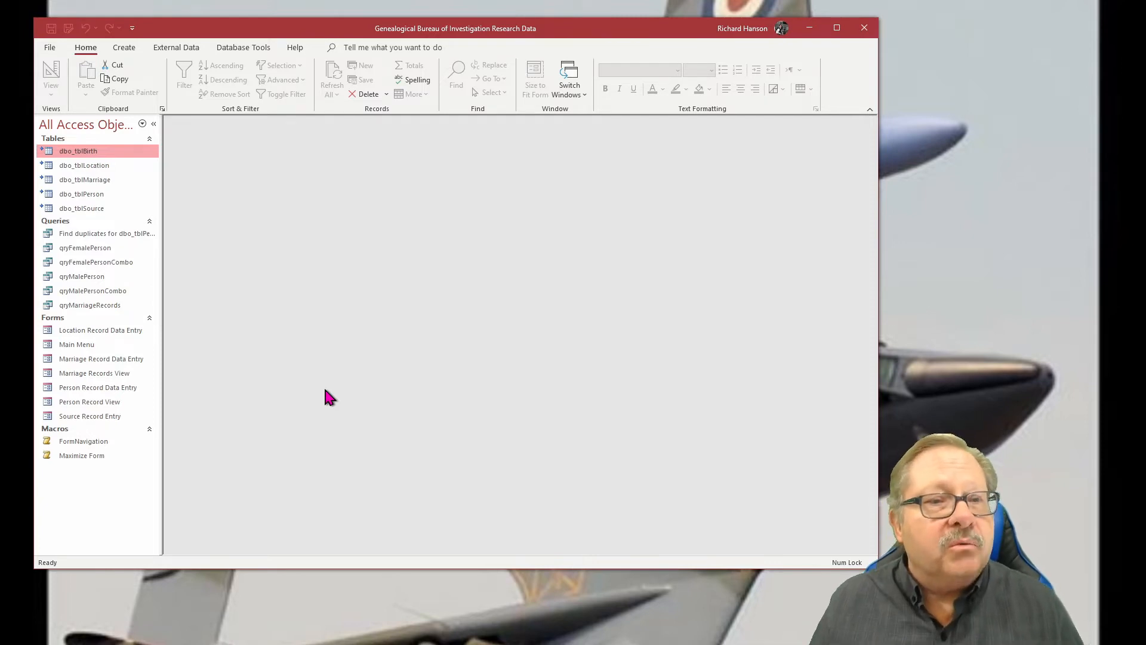
pyautogui.moveTo(319, 307)
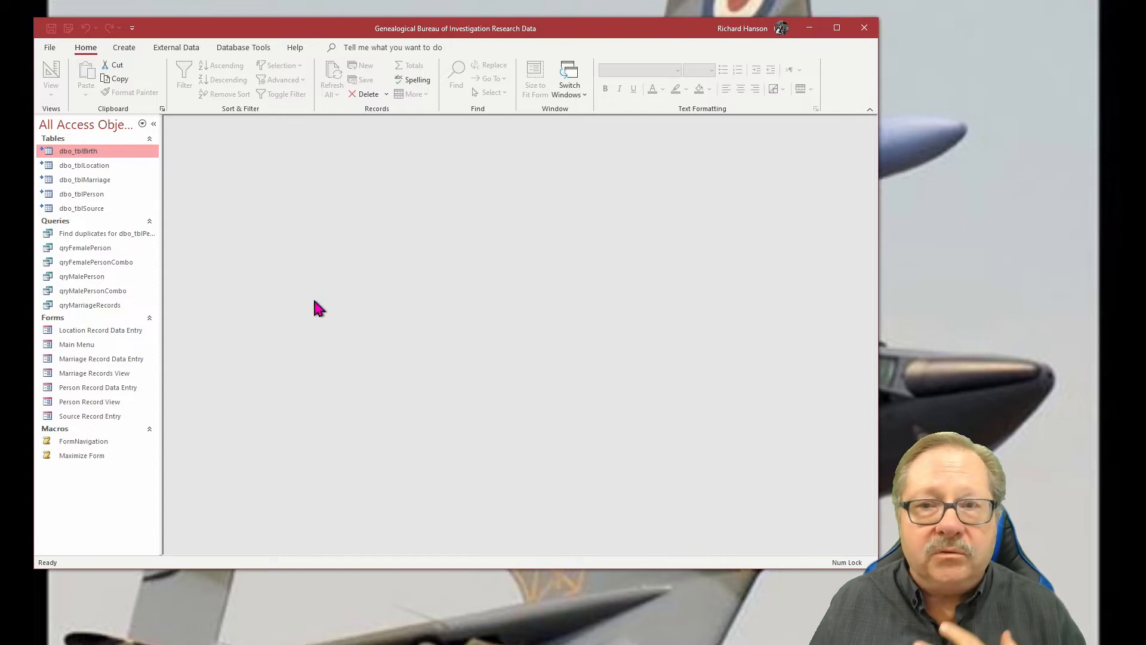
pyautogui.moveTo(249, 202)
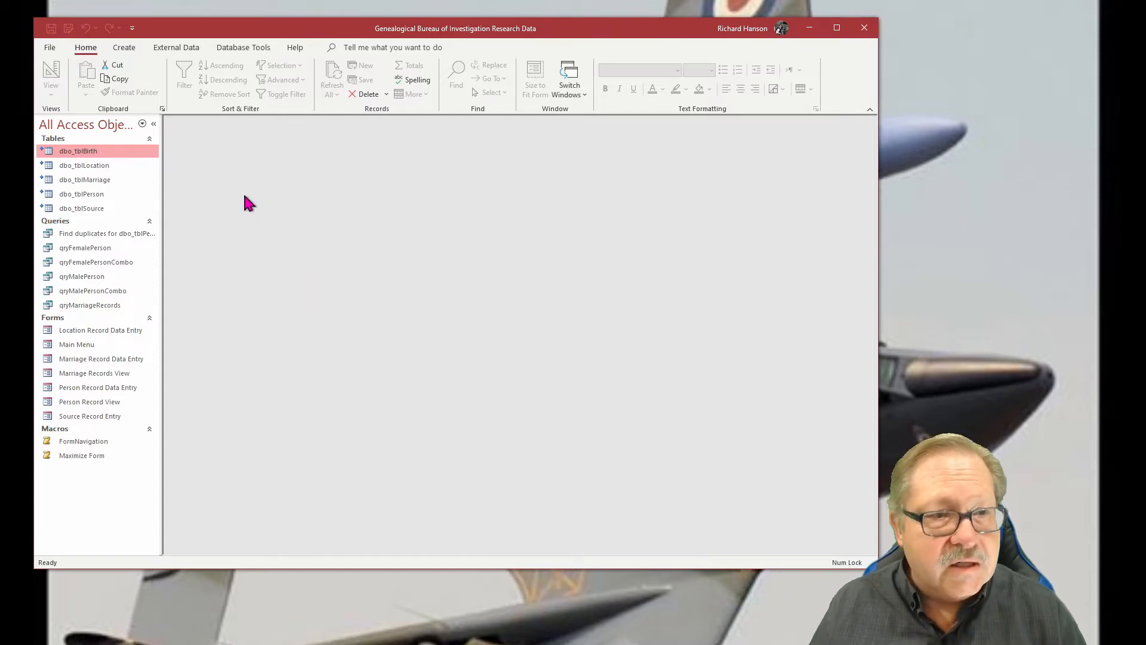
# Step: Open the File Backstage view of the genealogy research database
pyautogui.click(49, 47)
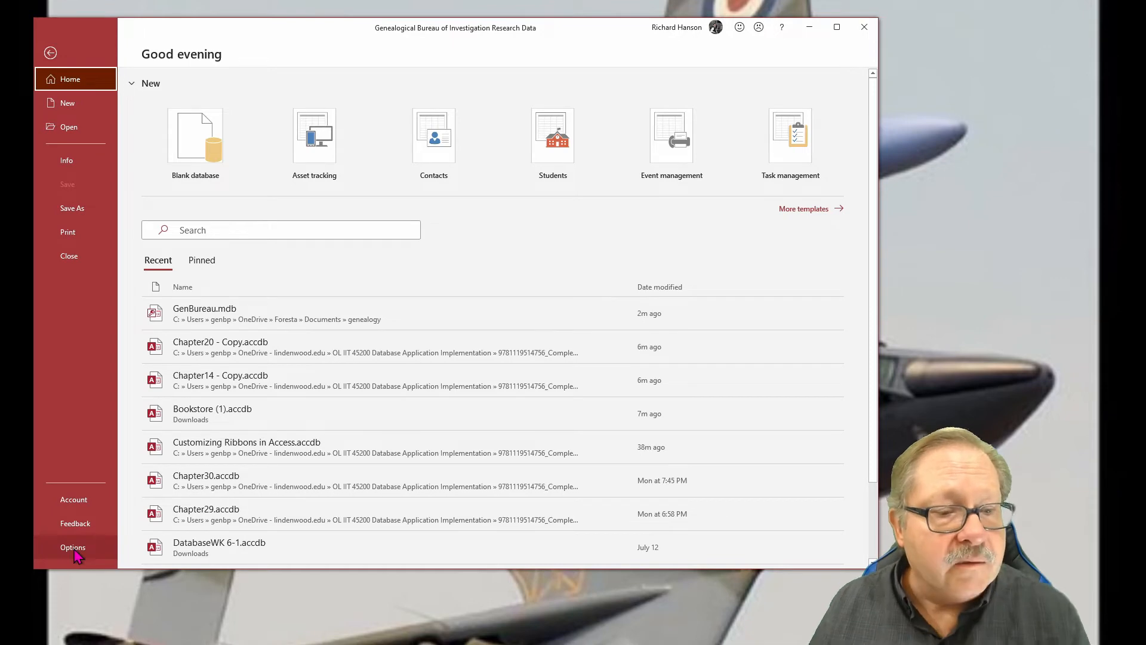
# Step: Open Access Options on the Current Database settings page
pyautogui.click(72, 547)
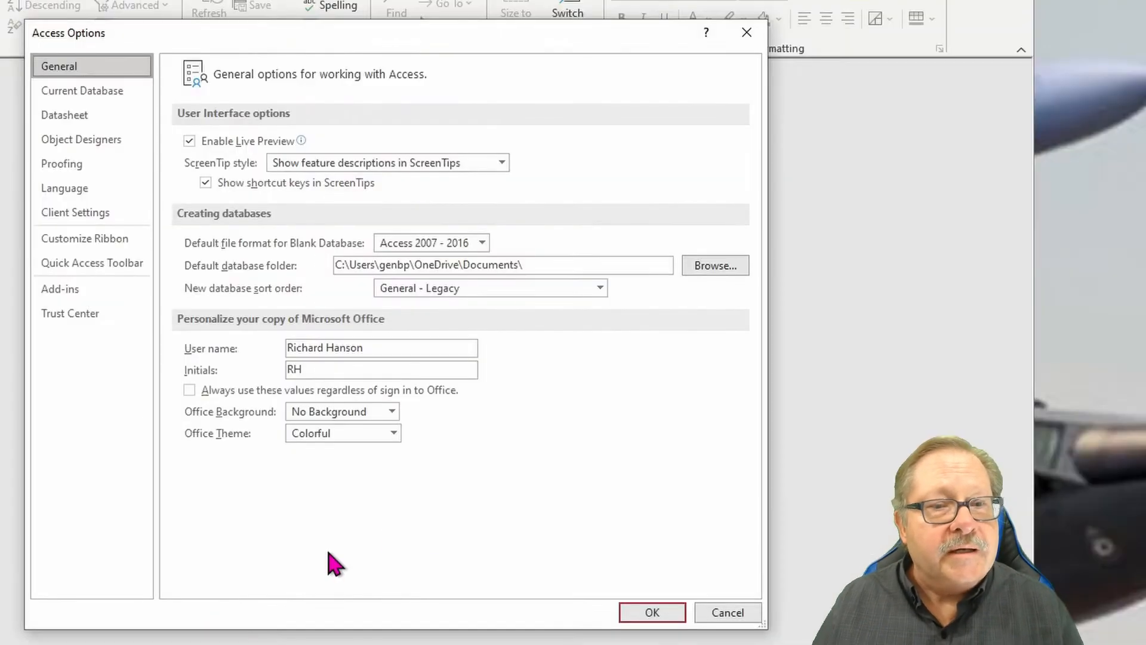
pyautogui.moveTo(586, 356)
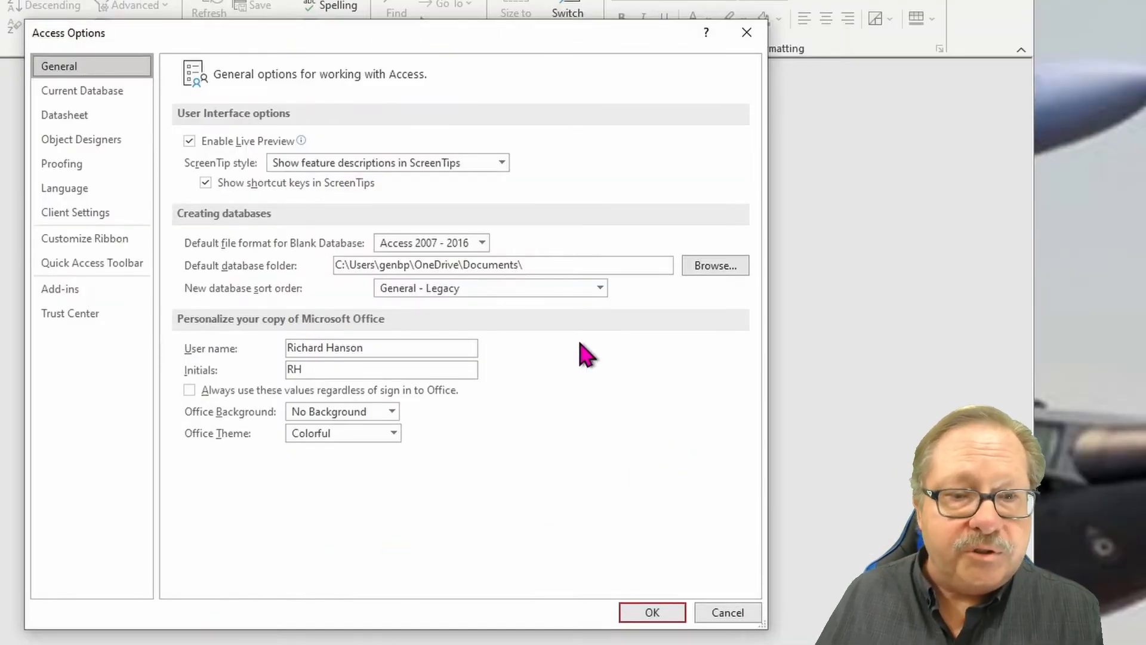
pyautogui.moveTo(406, 479)
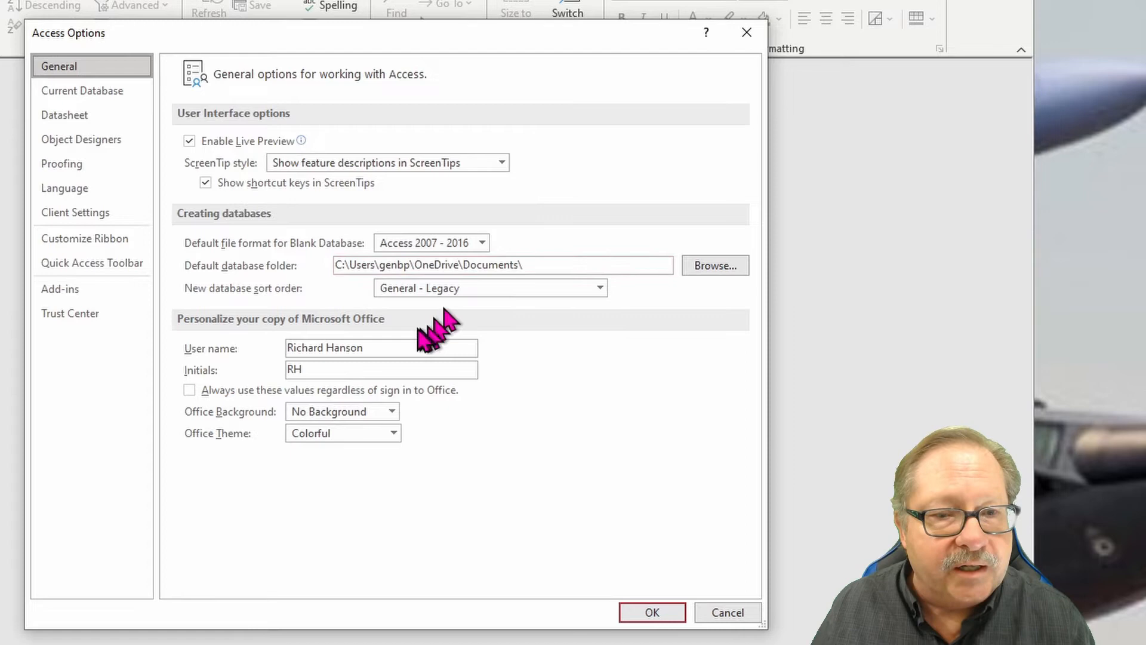
pyautogui.moveTo(498, 462)
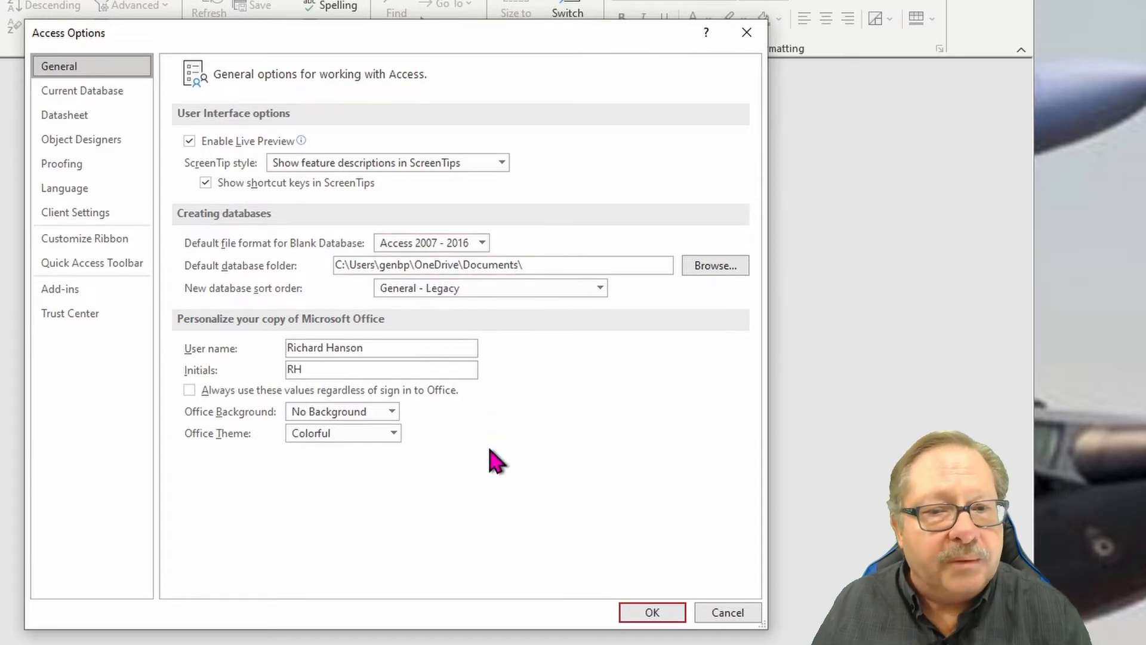
pyautogui.moveTo(81, 90)
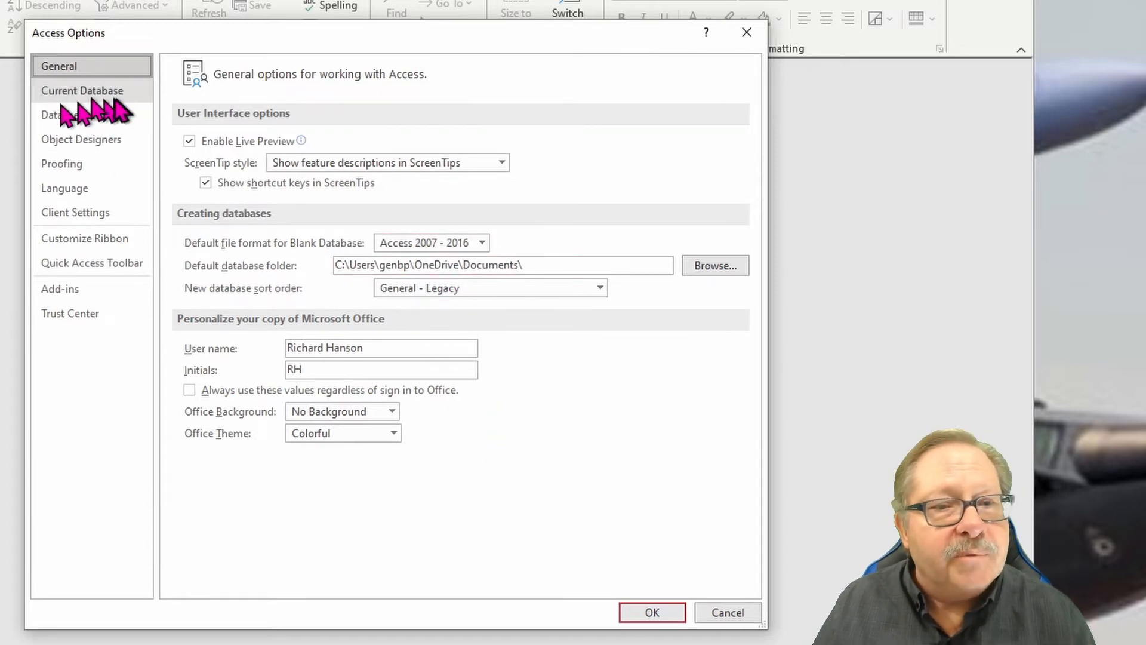
pyautogui.click(82, 90)
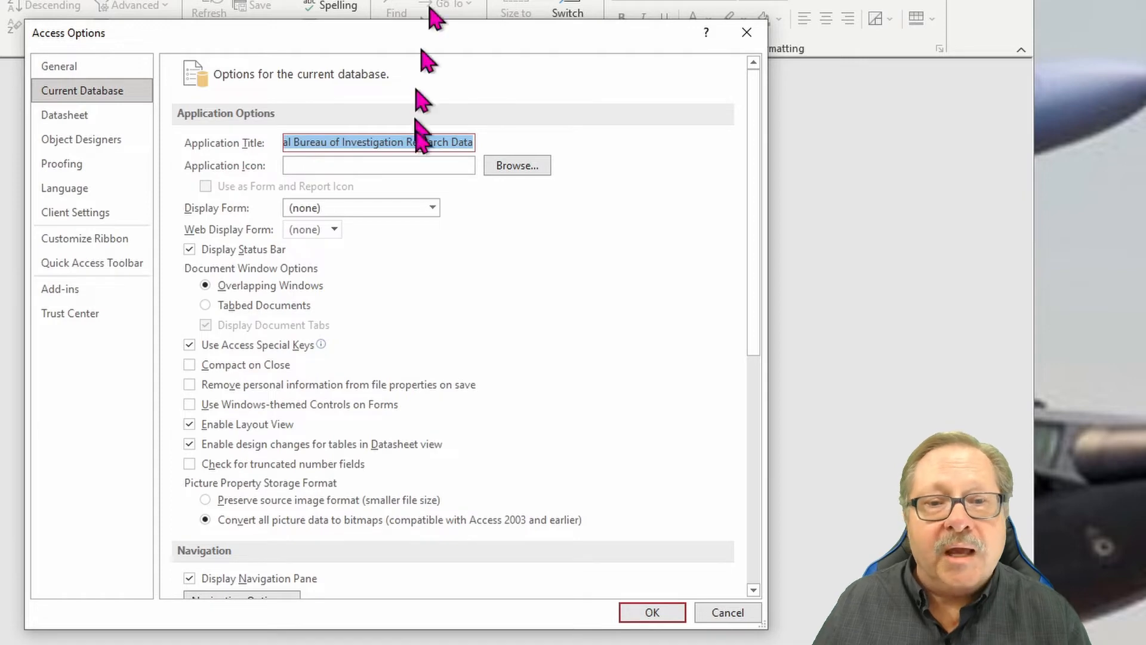
pyautogui.moveTo(420, 143)
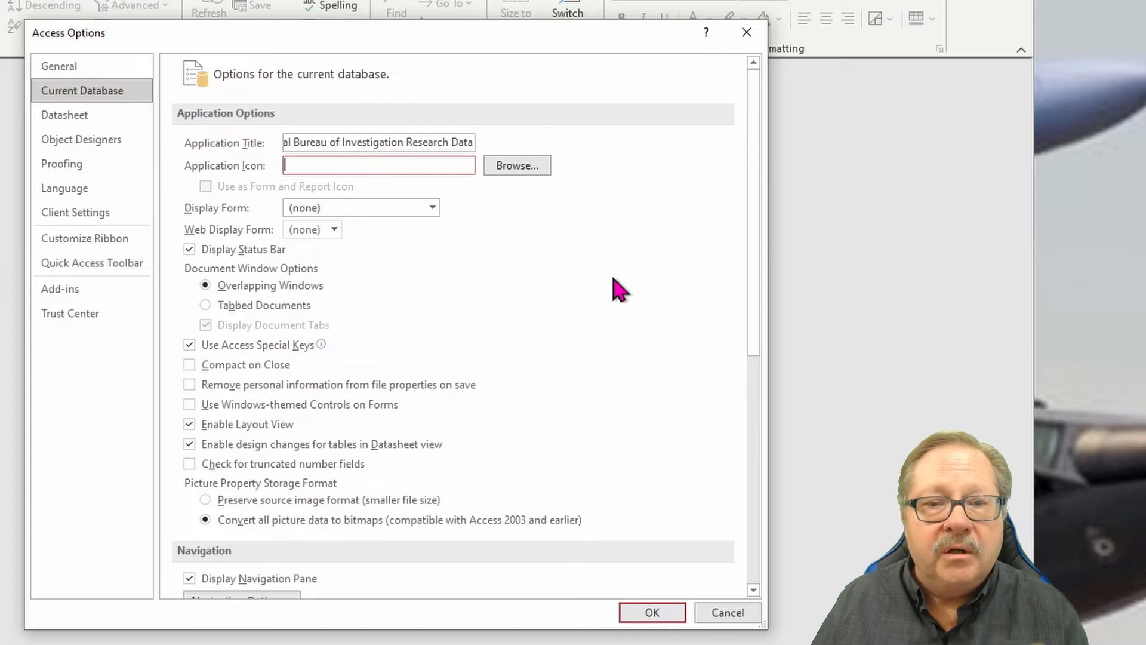
pyautogui.moveTo(391, 249)
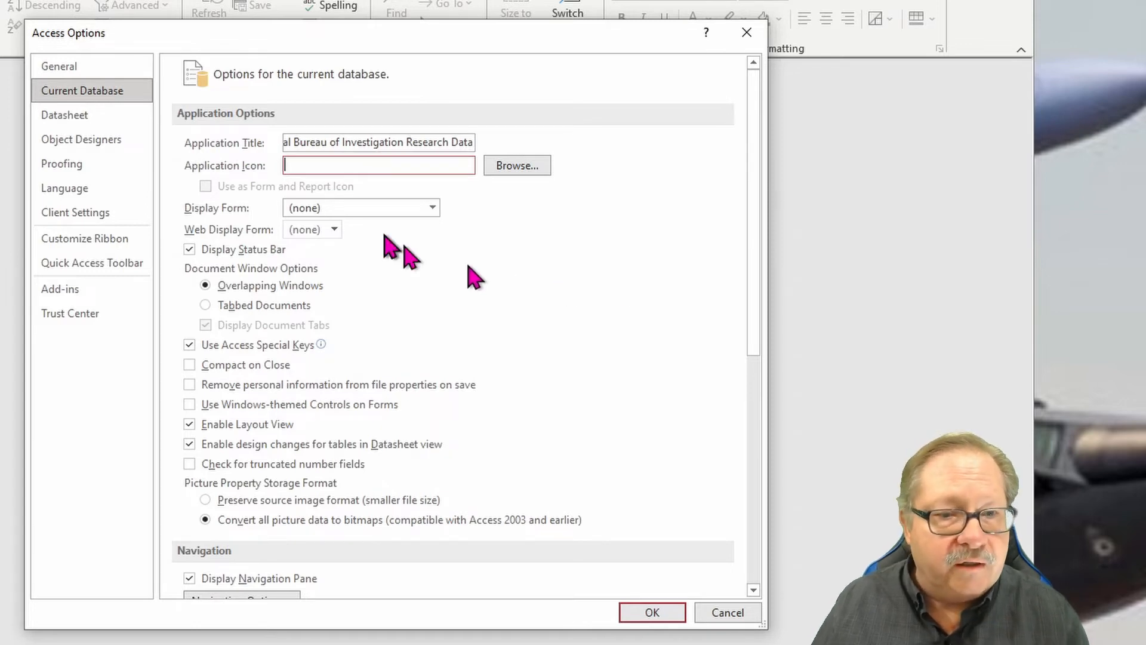
pyautogui.moveTo(181, 216)
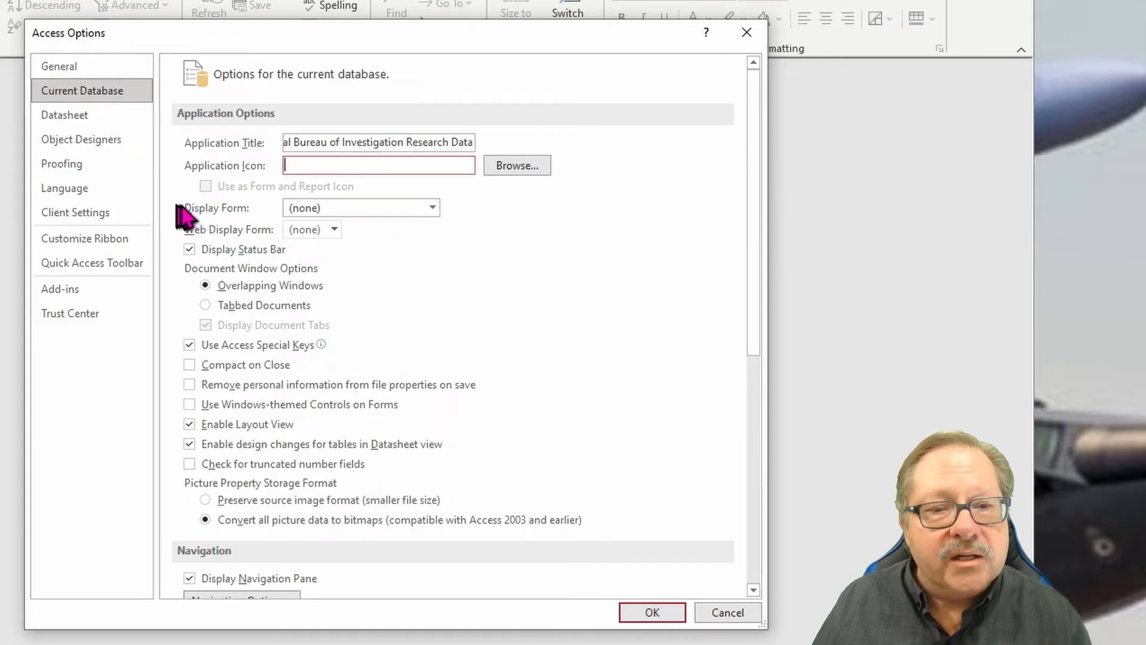
pyautogui.moveTo(431, 207)
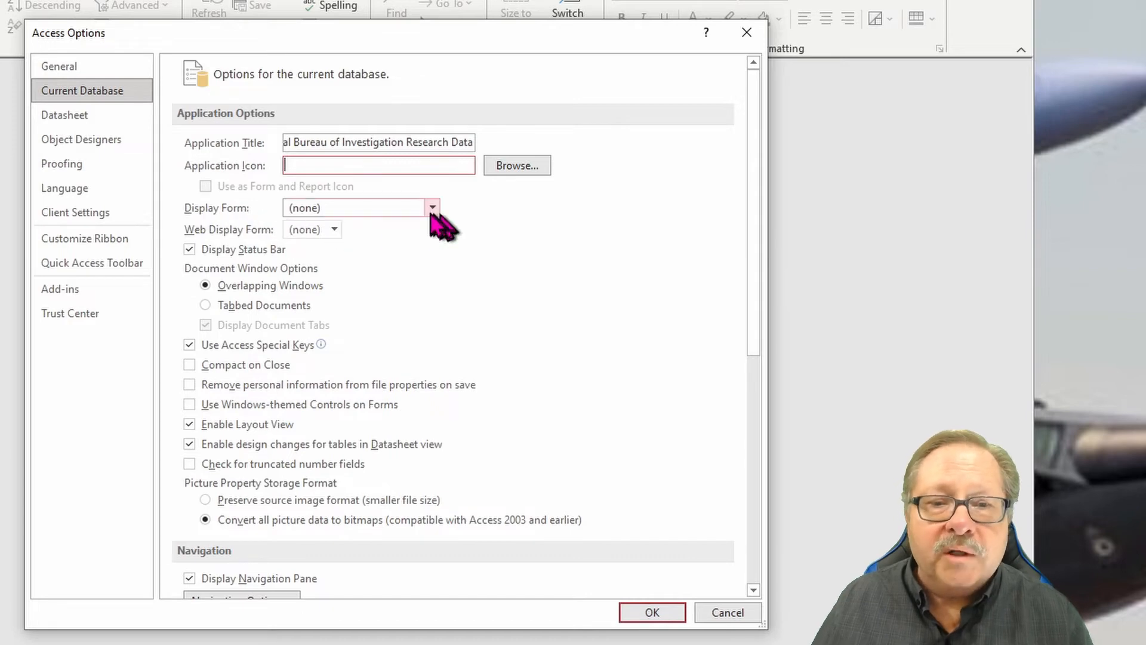
# Step: Expand the Display Form dropdown to list the startup form choices
pyautogui.click(430, 208)
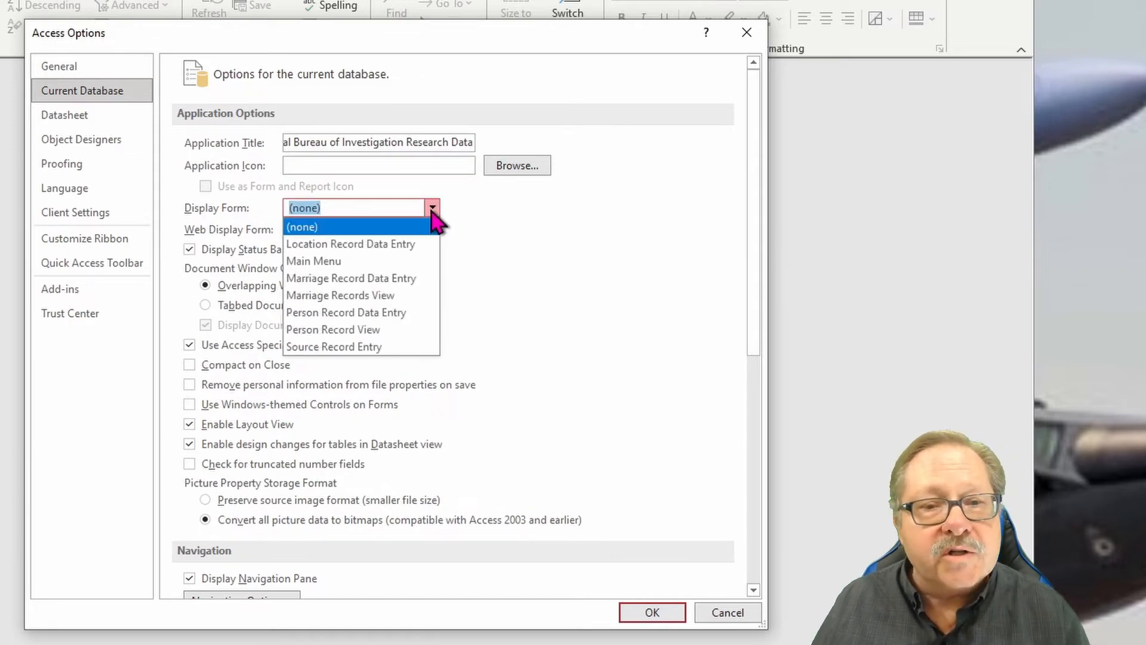
pyautogui.moveTo(315, 261)
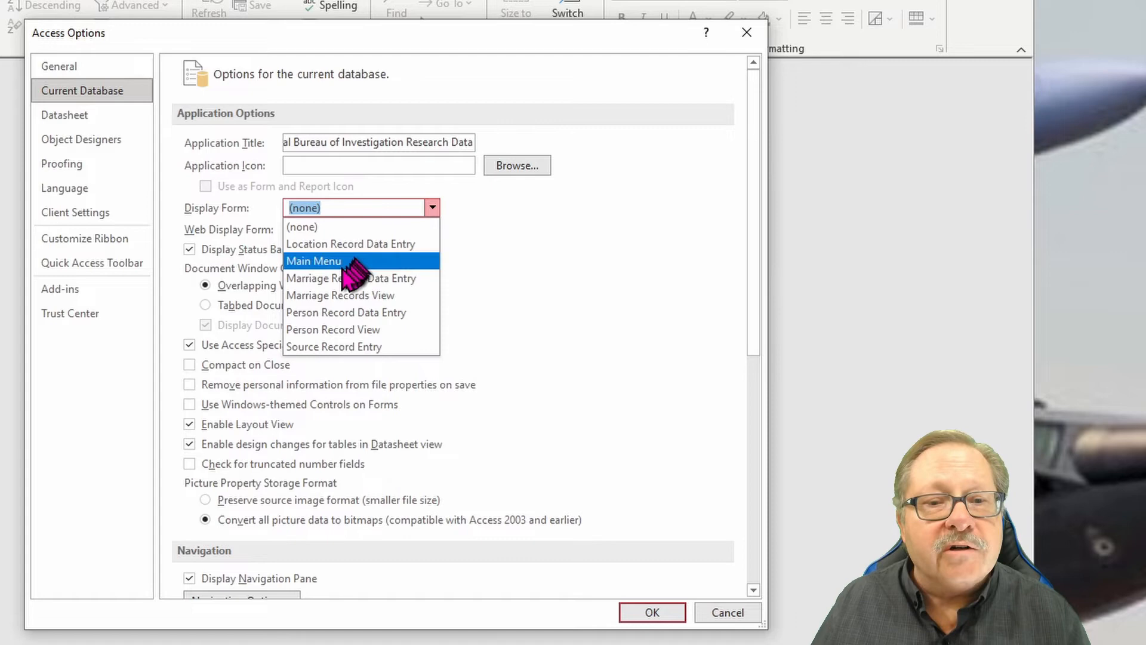
pyautogui.moveTo(347, 266)
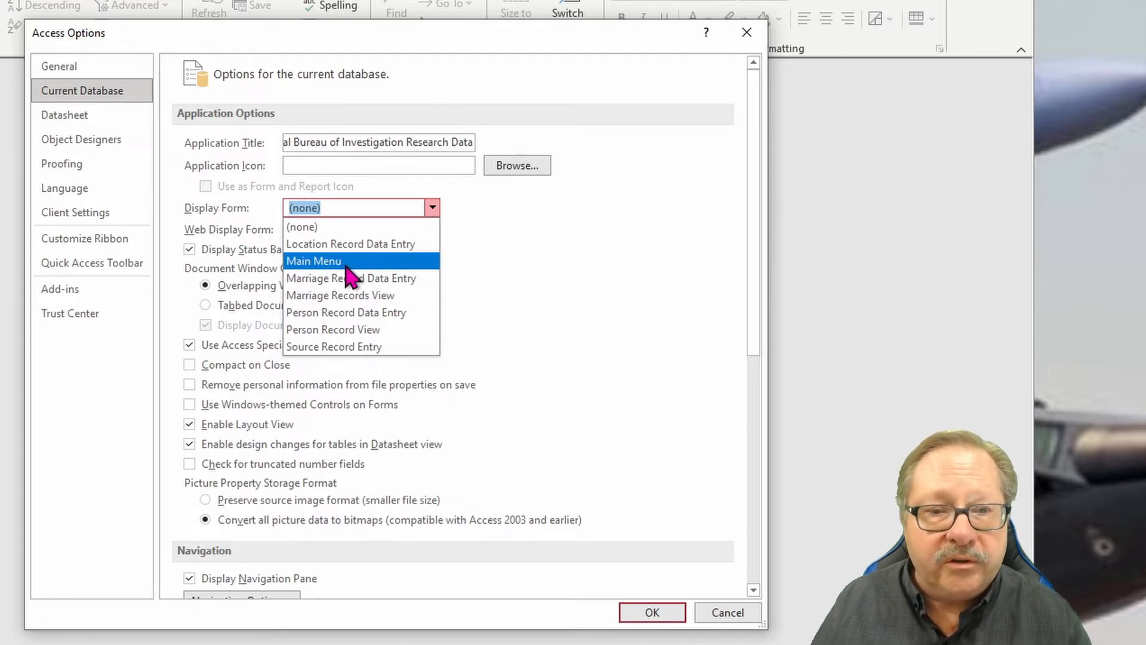
pyautogui.moveTo(344, 273)
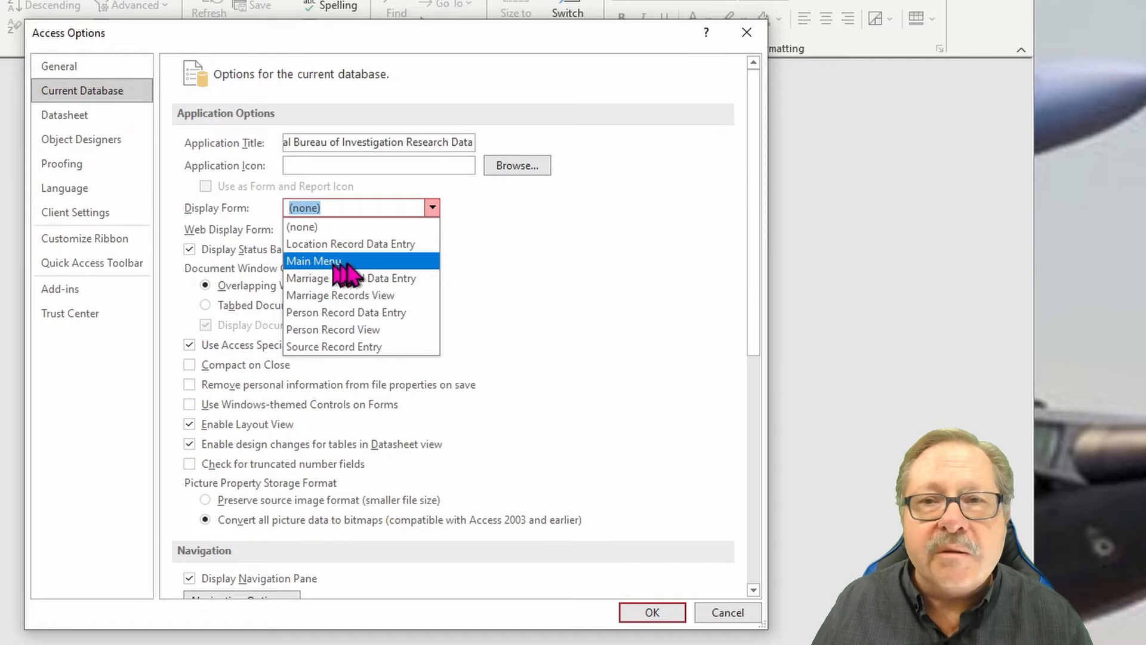
# Step: Set Display Form to the Main Menu form
pyautogui.click(313, 261)
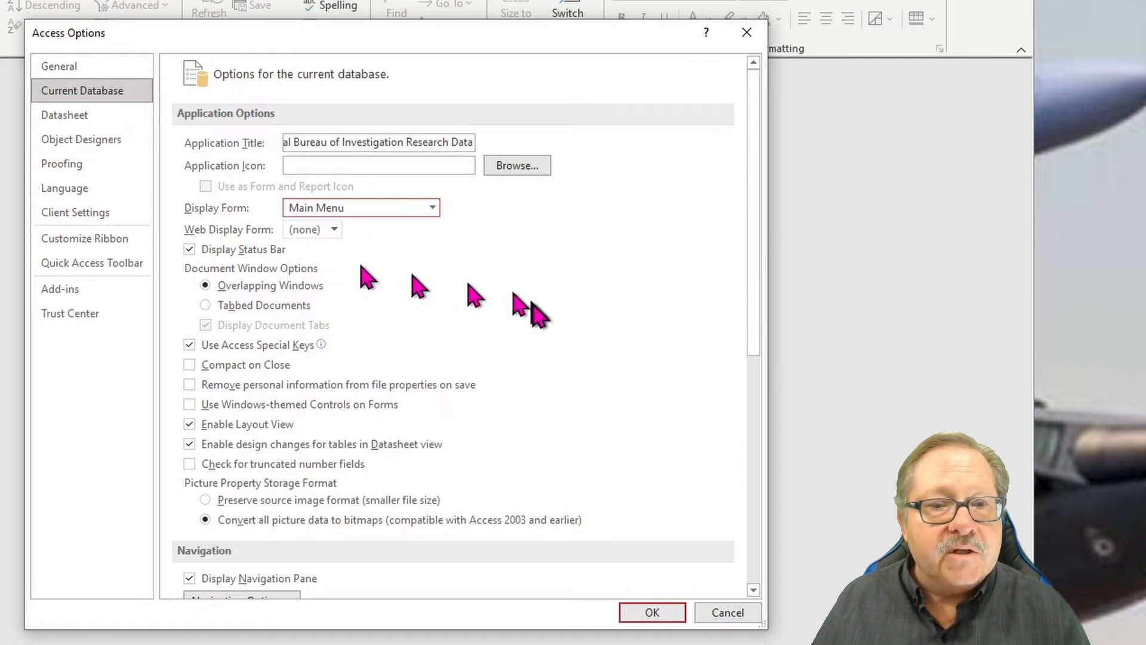
pyautogui.moveTo(539, 316)
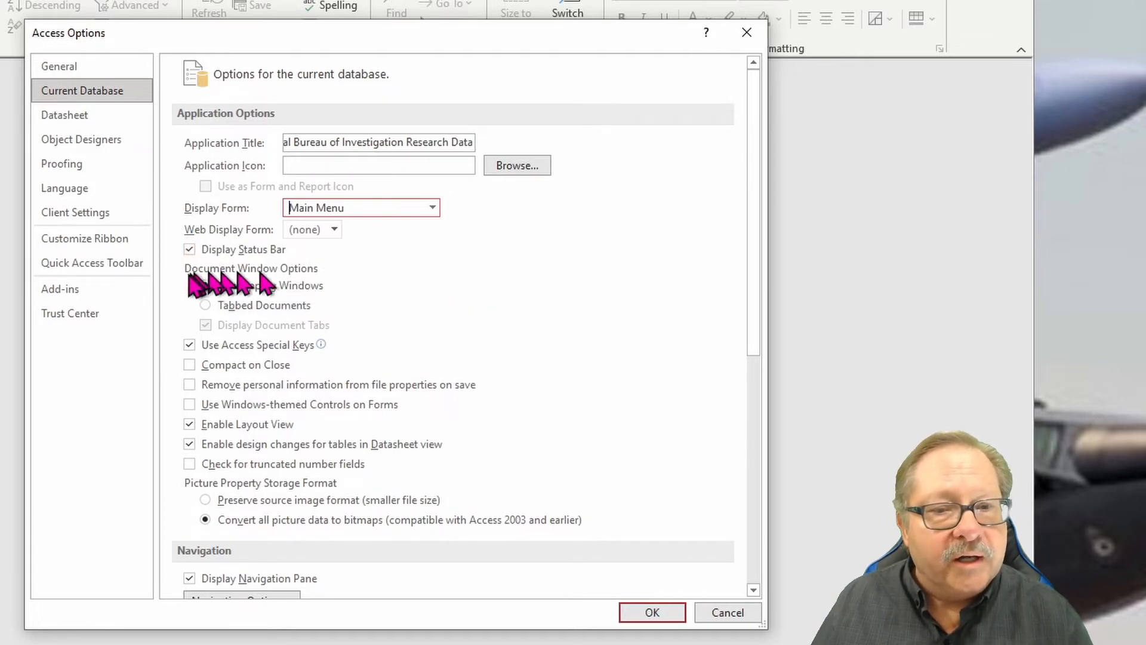
pyautogui.click(205, 285)
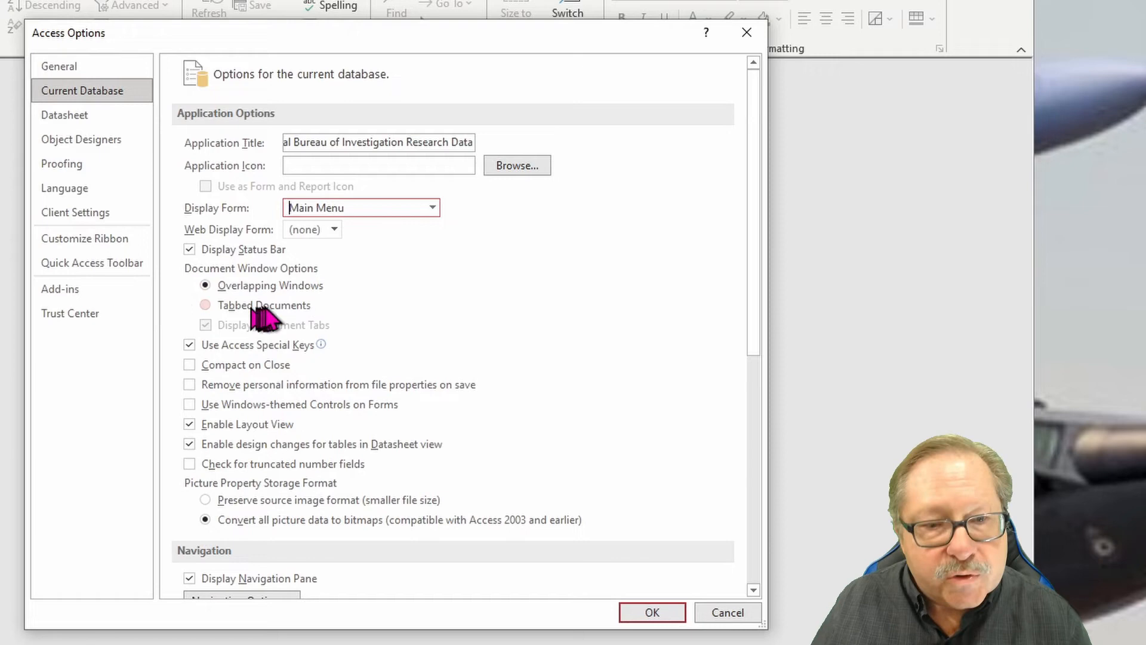
# Step: Turn on Compact on Close for the database
pyautogui.scroll(-3)
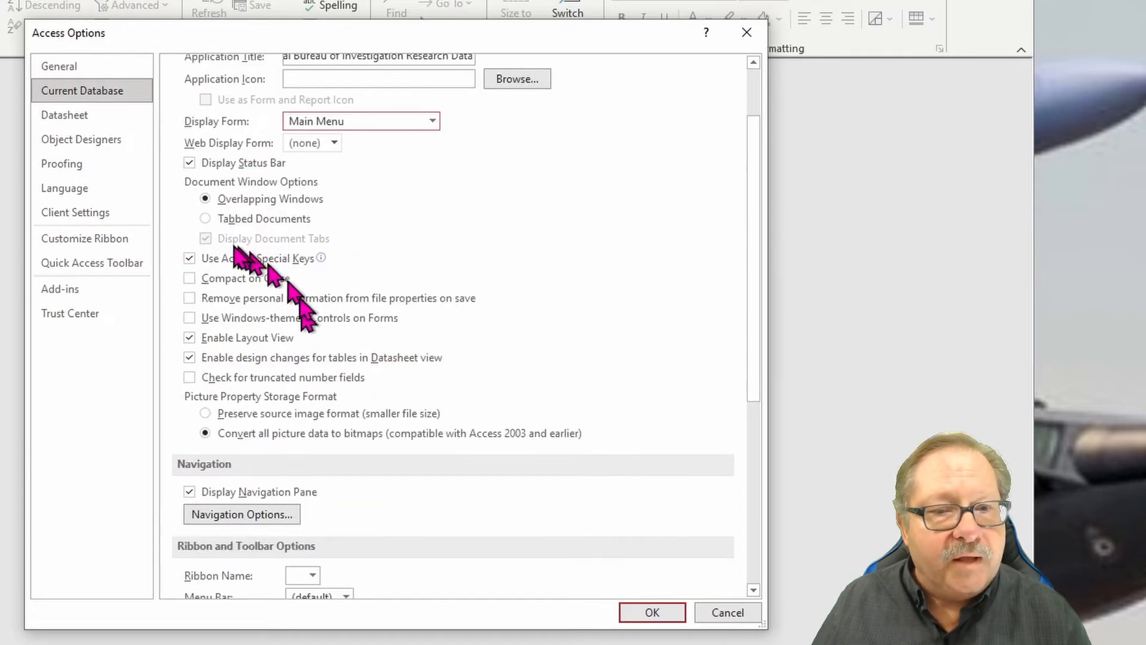
pyautogui.moveTo(234, 258)
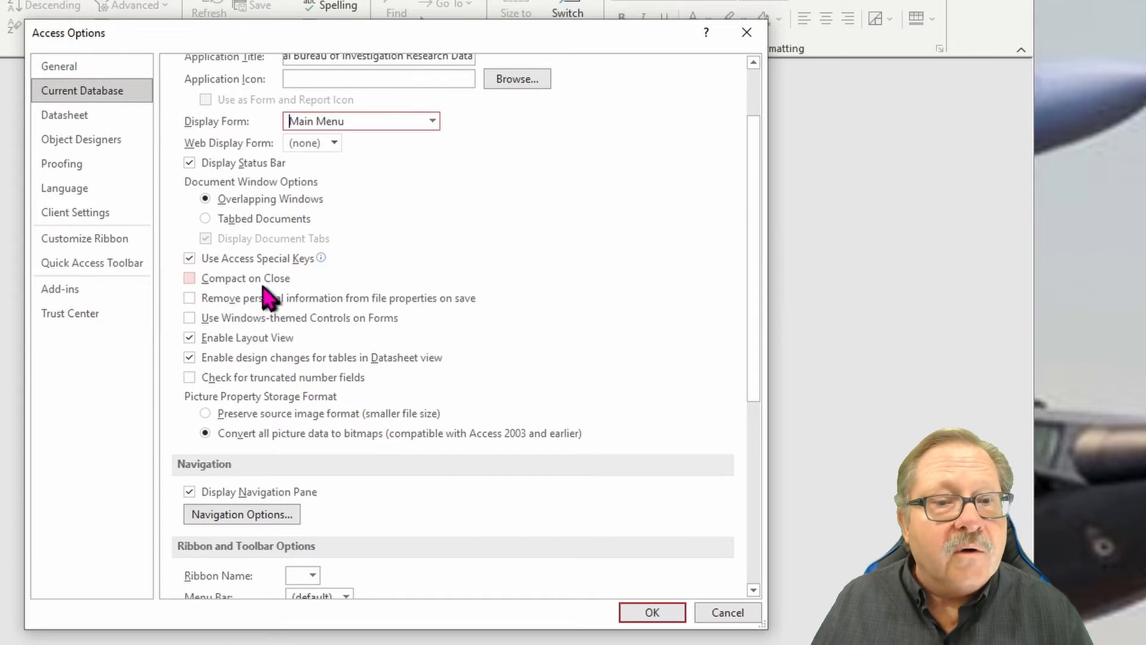
pyautogui.click(189, 277)
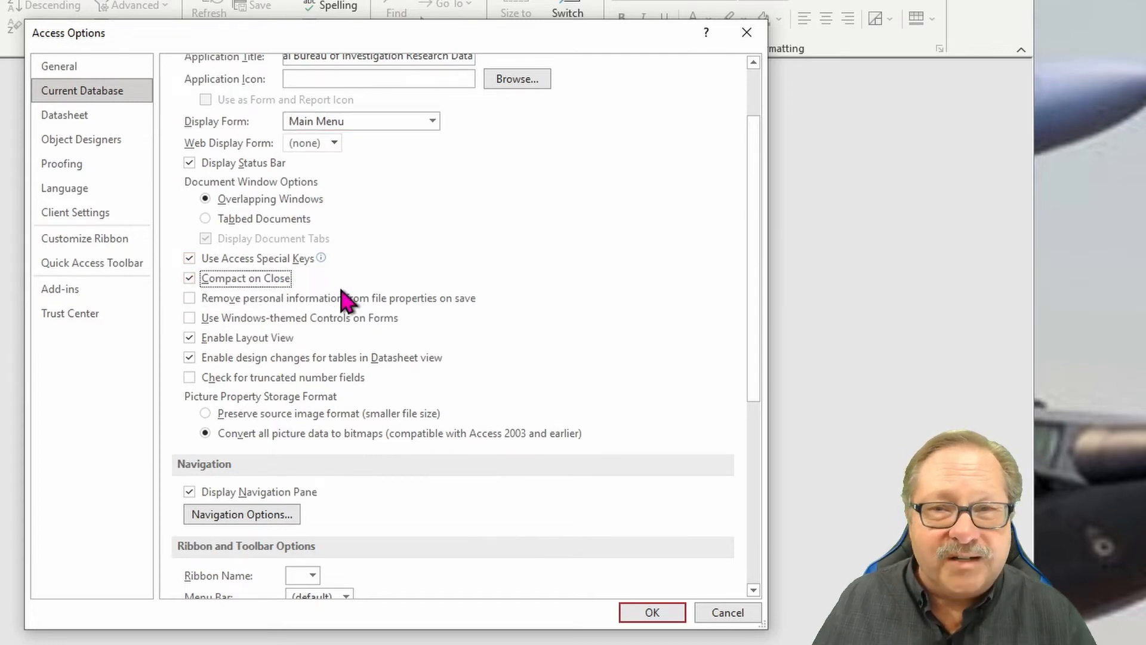
pyautogui.moveTo(22, 304)
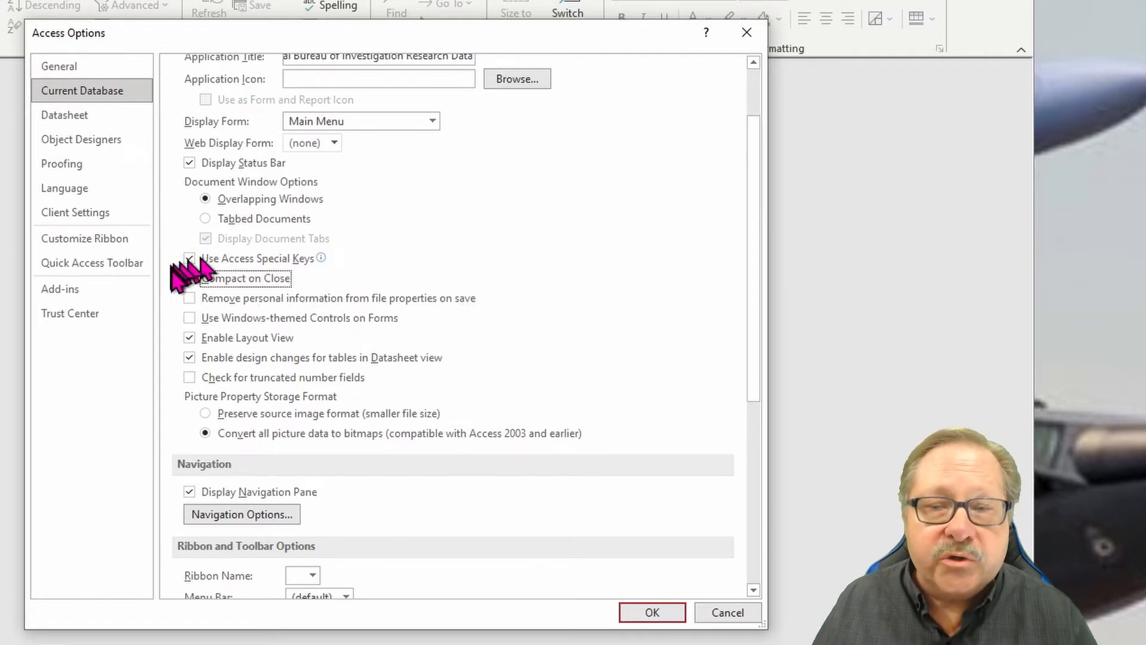
pyautogui.click(189, 279)
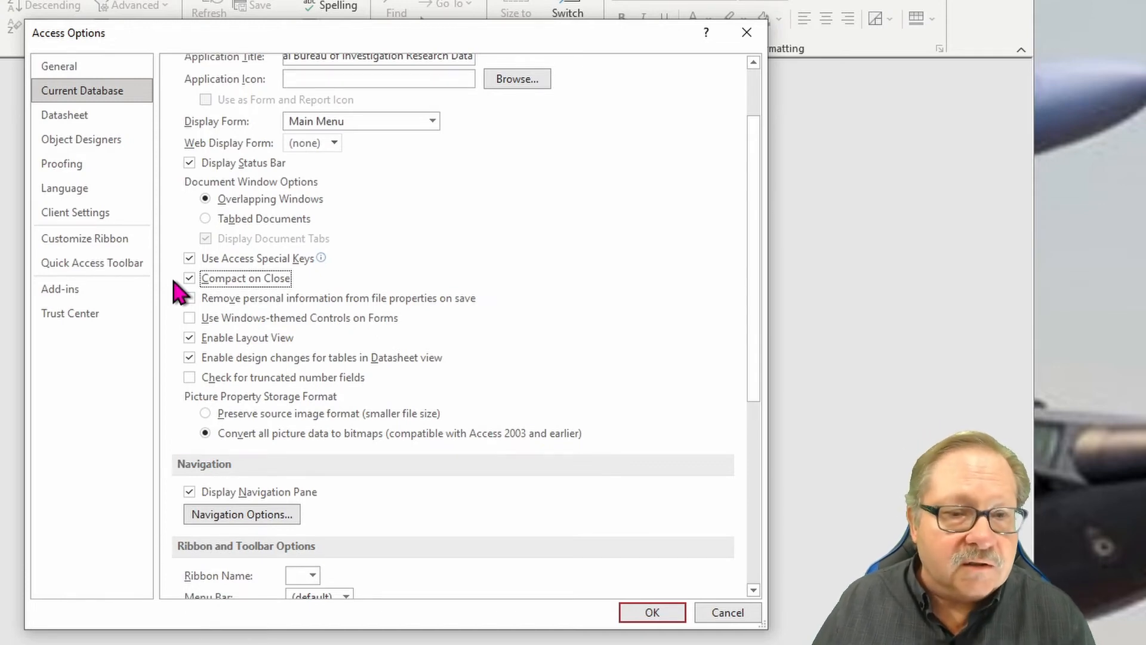
pyautogui.moveTo(300, 290)
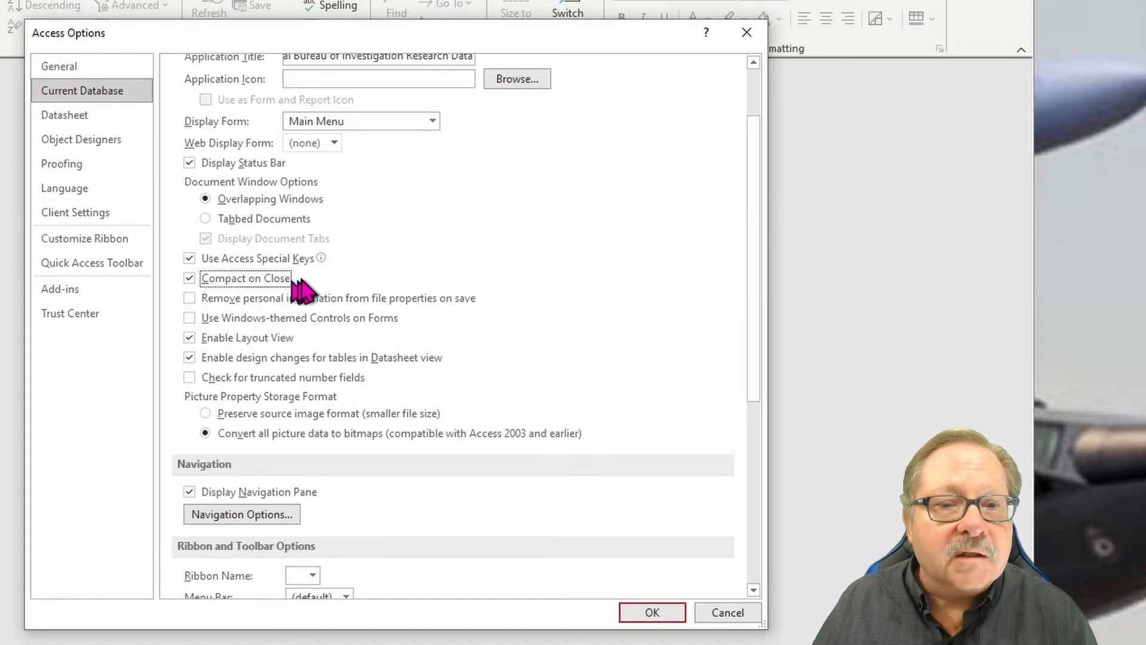
pyautogui.moveTo(303, 289)
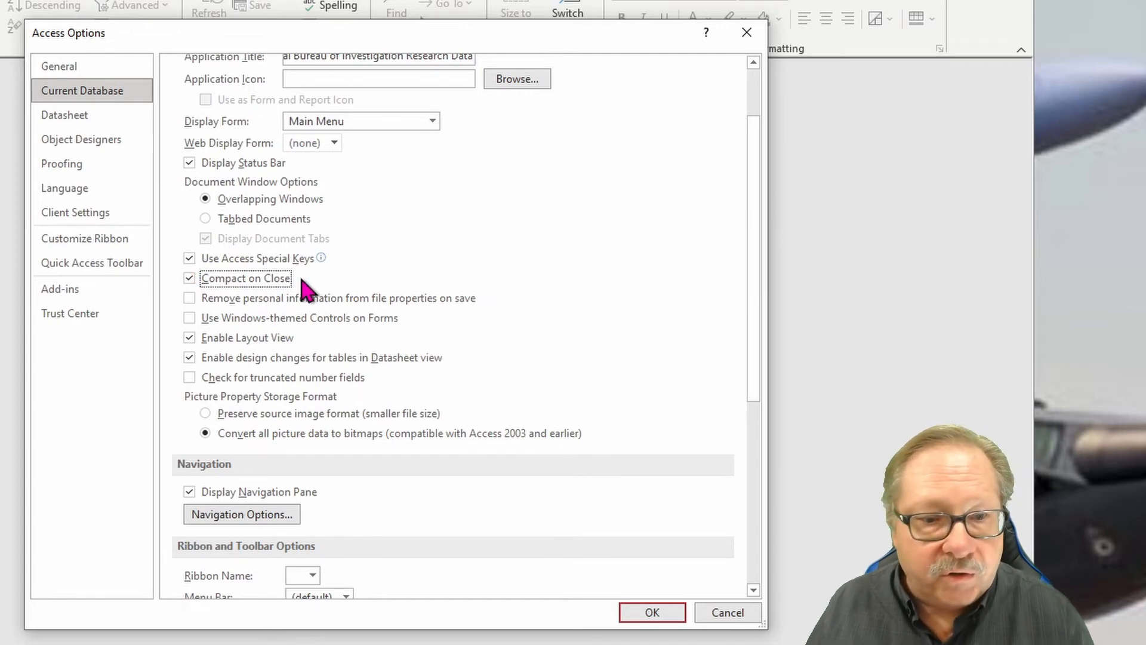
pyautogui.scroll(-3)
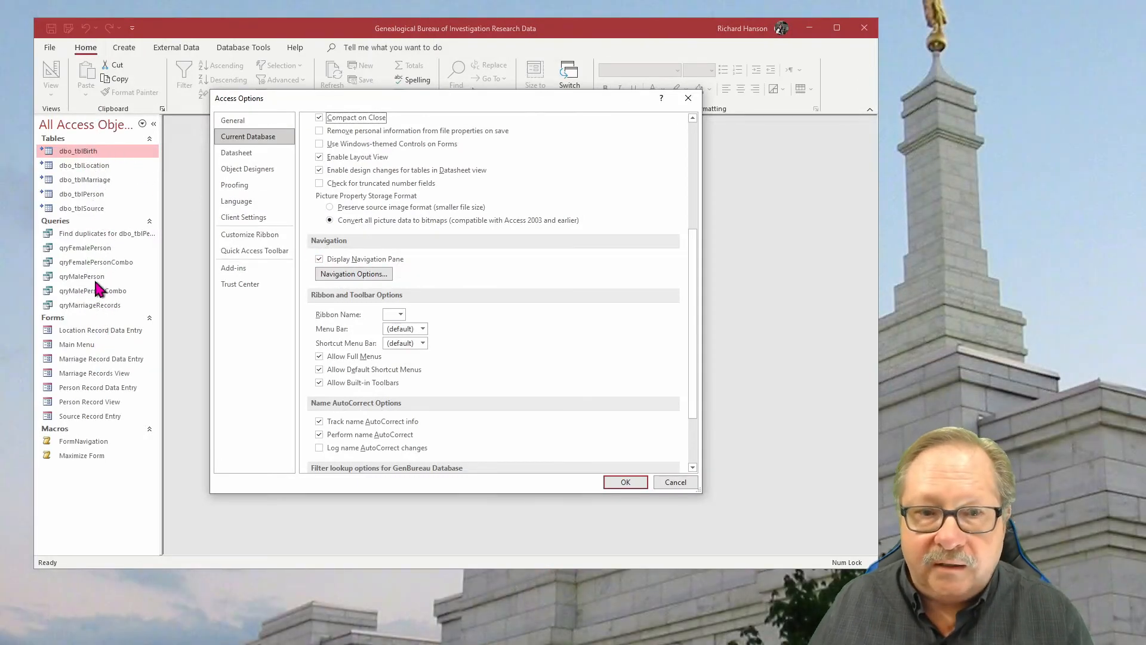
pyautogui.moveTo(484, 222)
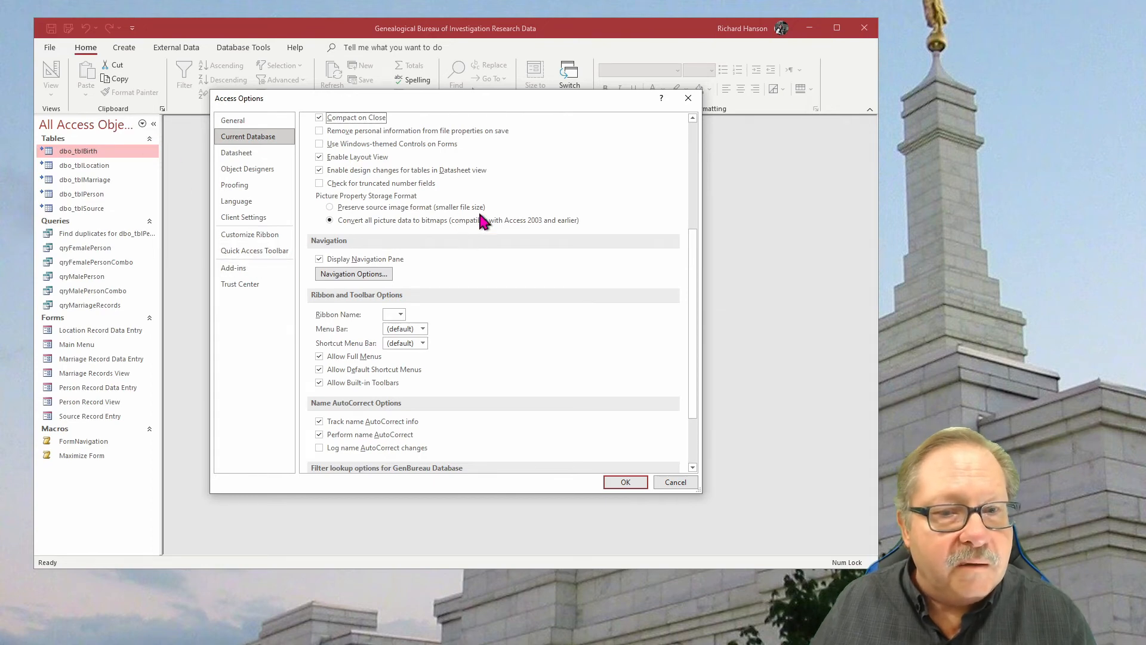
pyautogui.moveTo(384, 322)
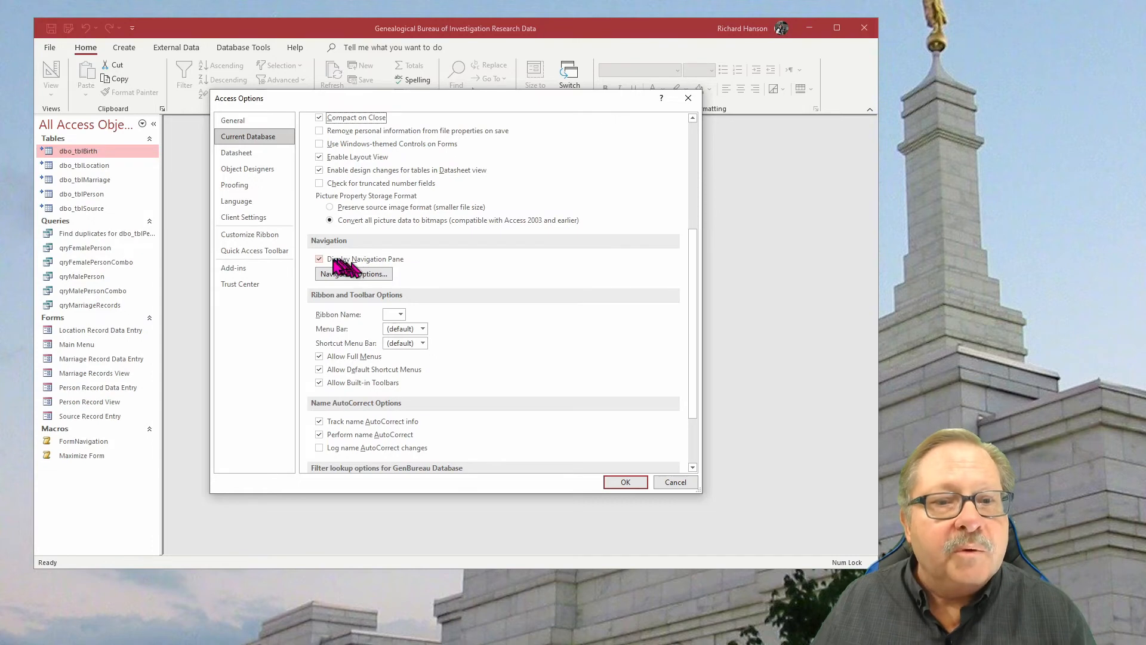
# Step: Uncheck Display Navigation Pane so the pane stays hidden at startup
pyautogui.click(319, 259)
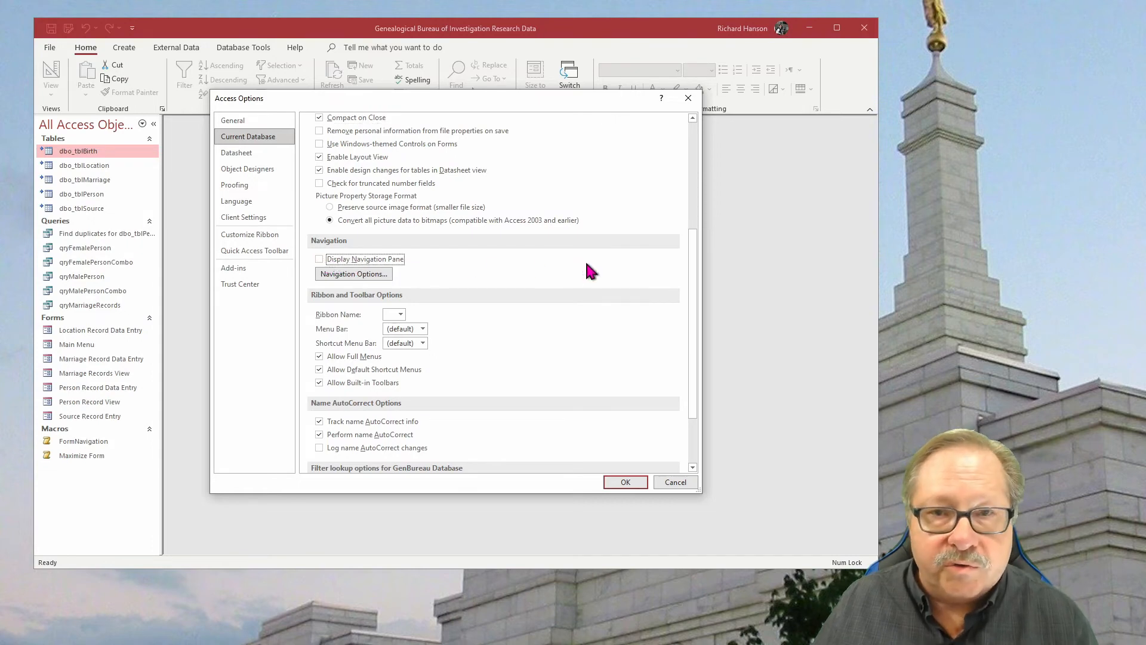
pyautogui.moveTo(501, 270)
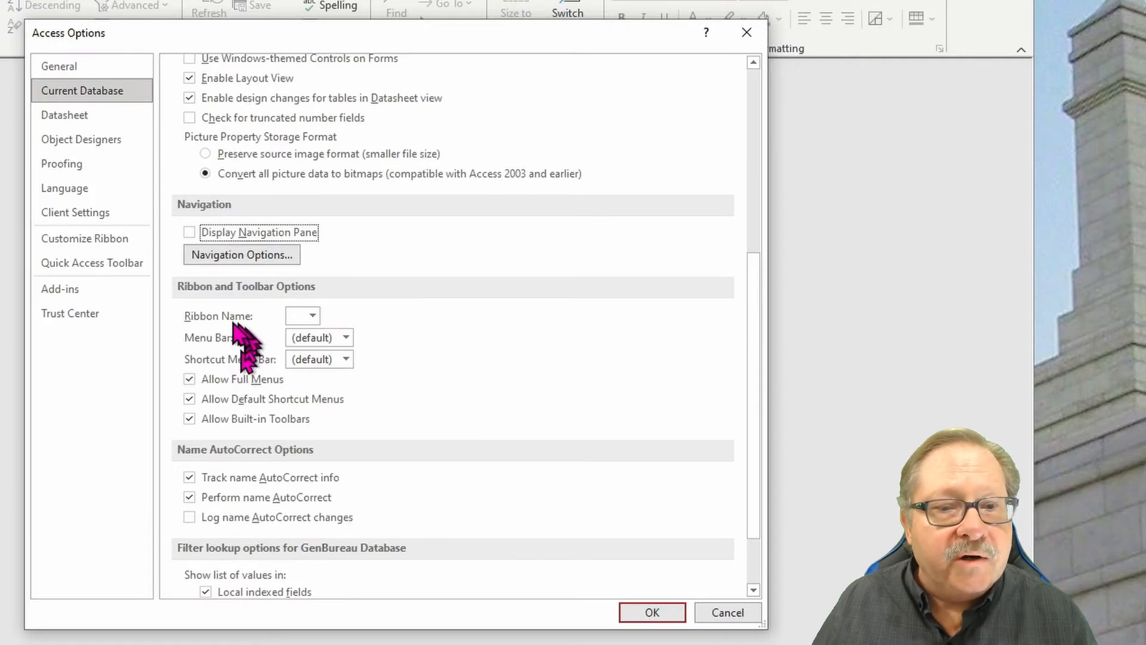
pyautogui.moveTo(292, 315)
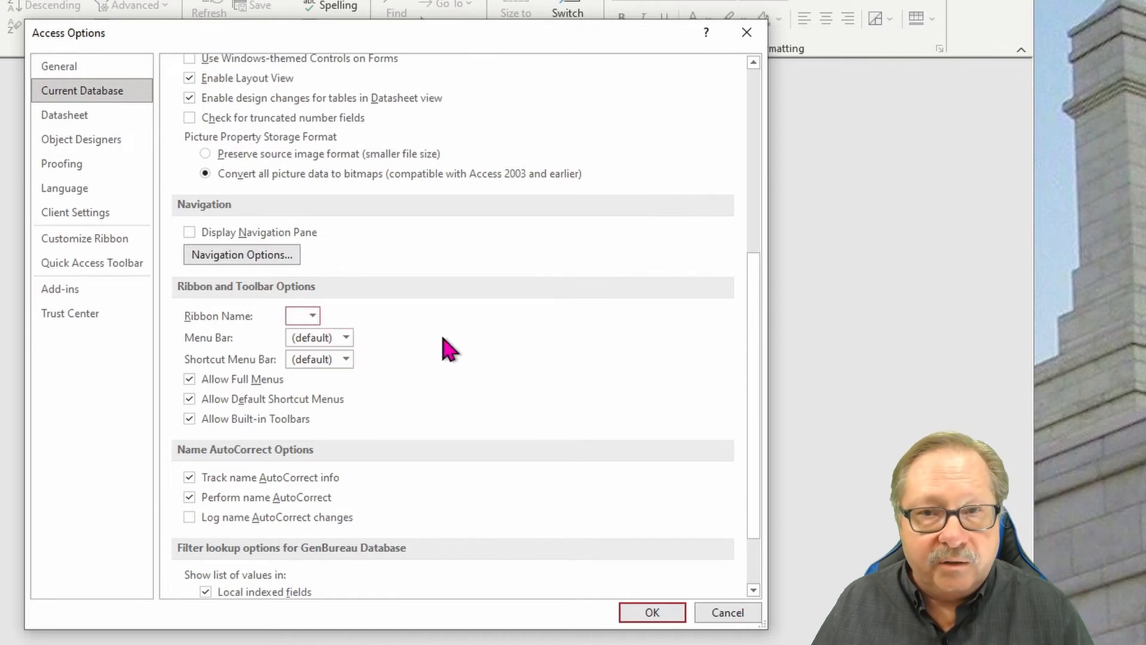
pyautogui.moveTo(439, 351)
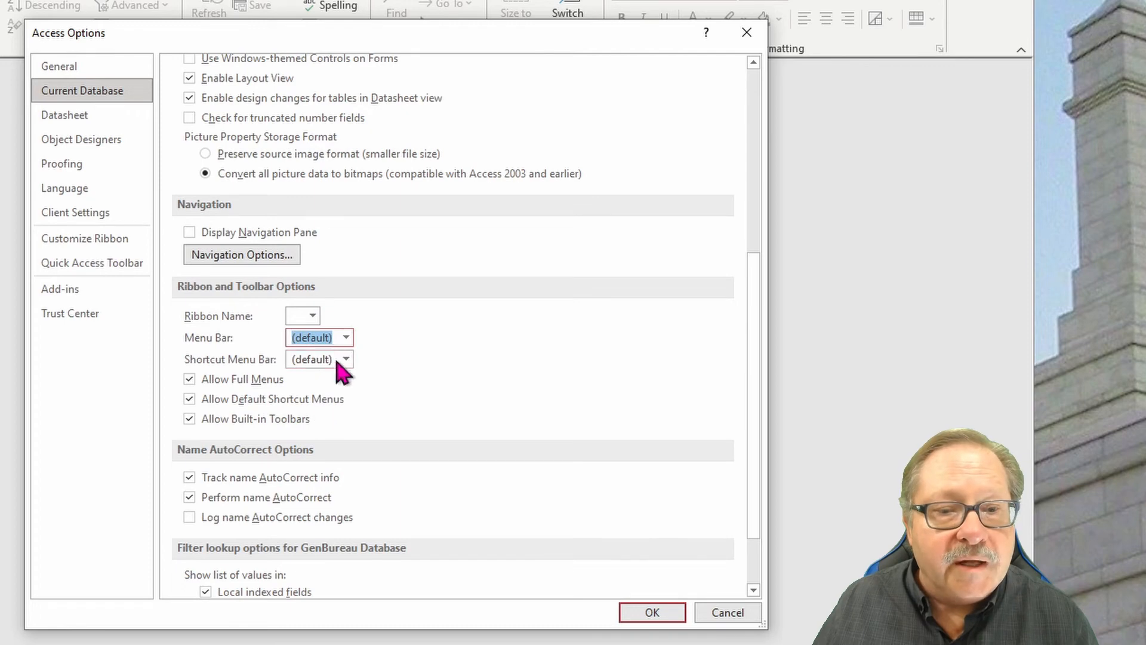
pyautogui.scroll(-3)
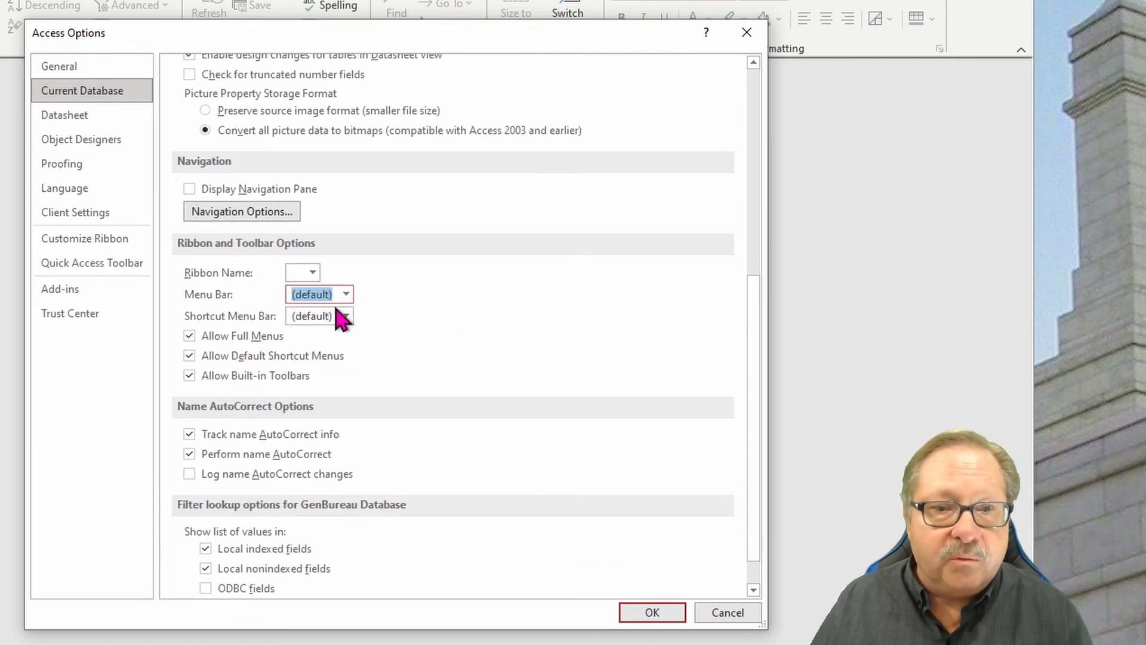
pyautogui.scroll(-3)
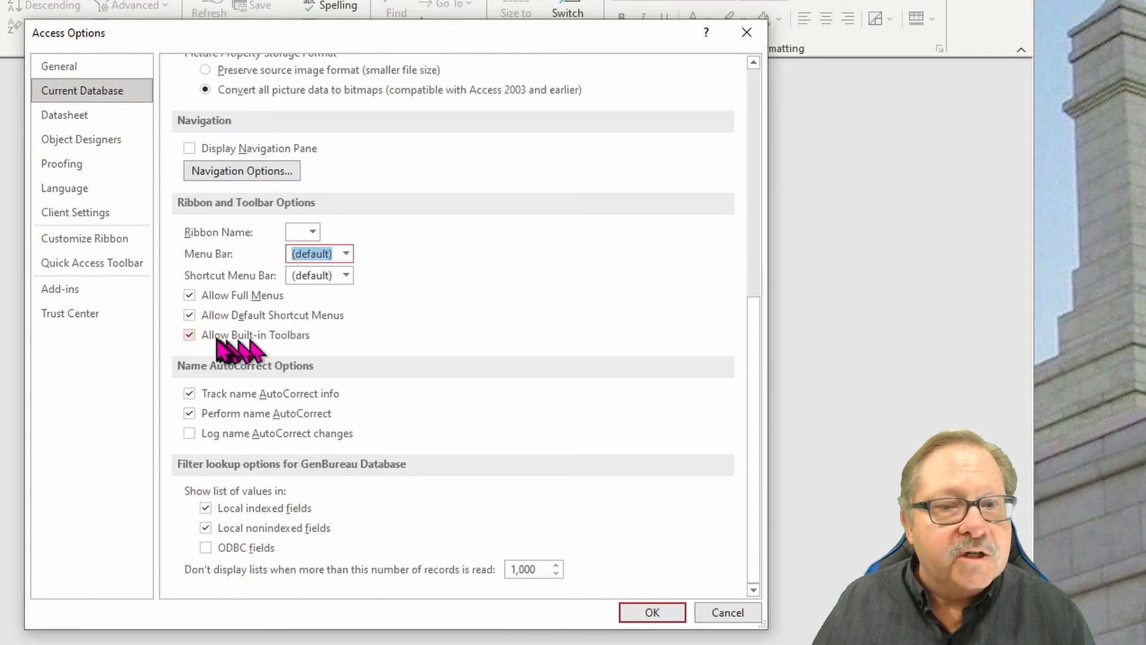
pyautogui.moveTo(212, 278)
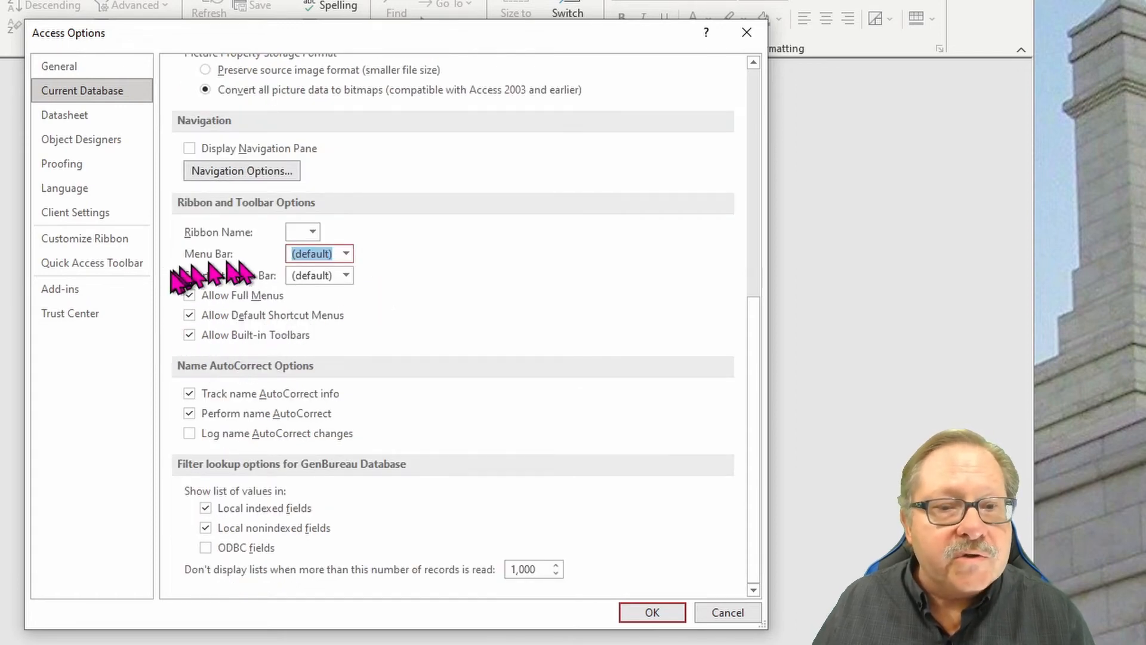
pyautogui.moveTo(353, 374)
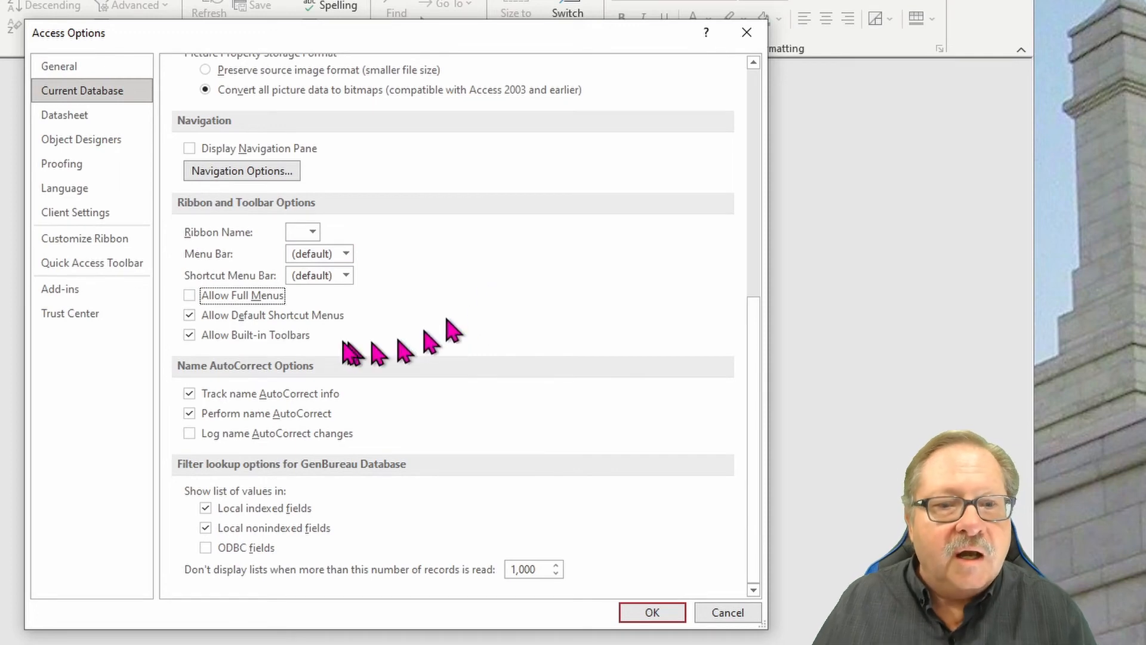
pyautogui.moveTo(216, 326)
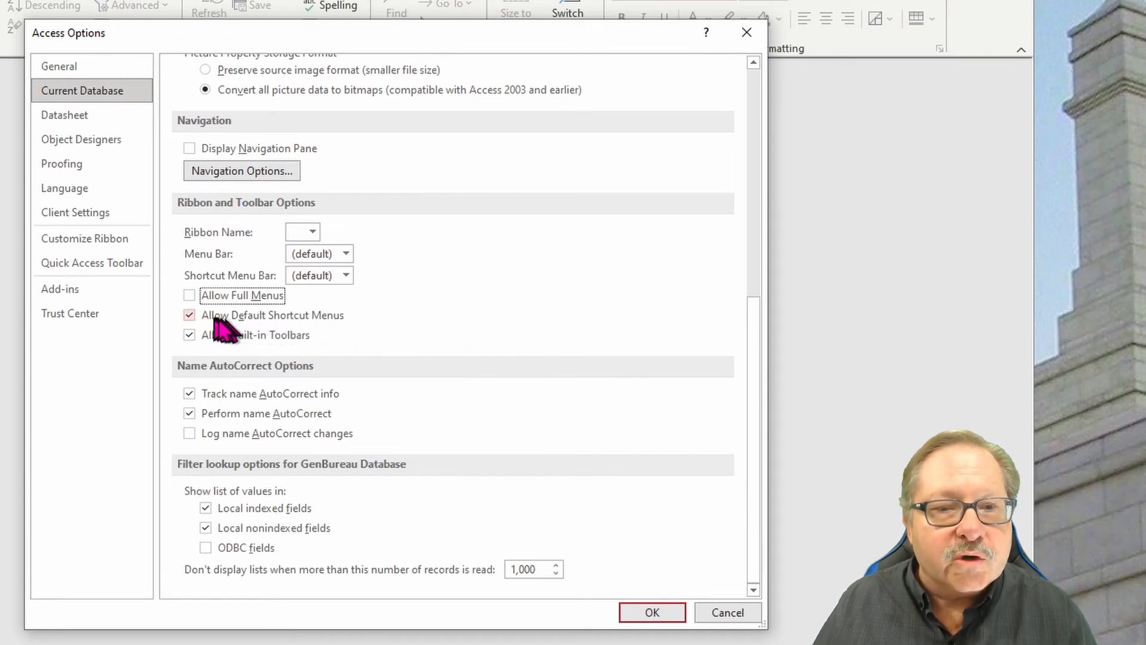
pyautogui.moveTo(362, 326)
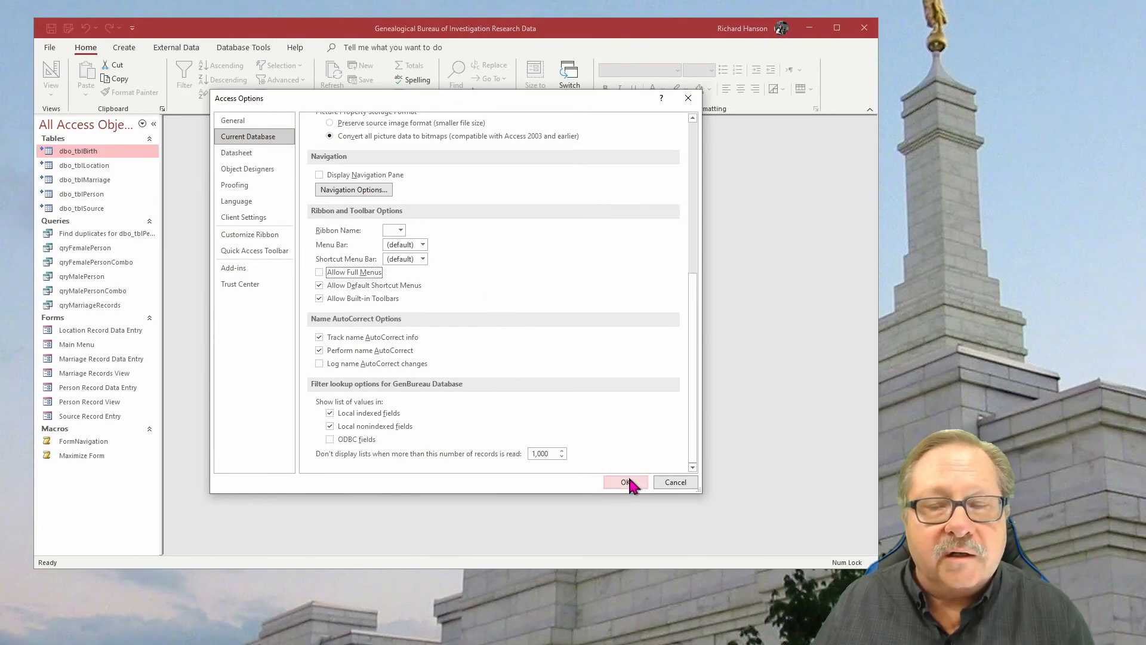
# Step: Confirm Access Options with OK and dismiss the reopen-required message
pyautogui.click(623, 482)
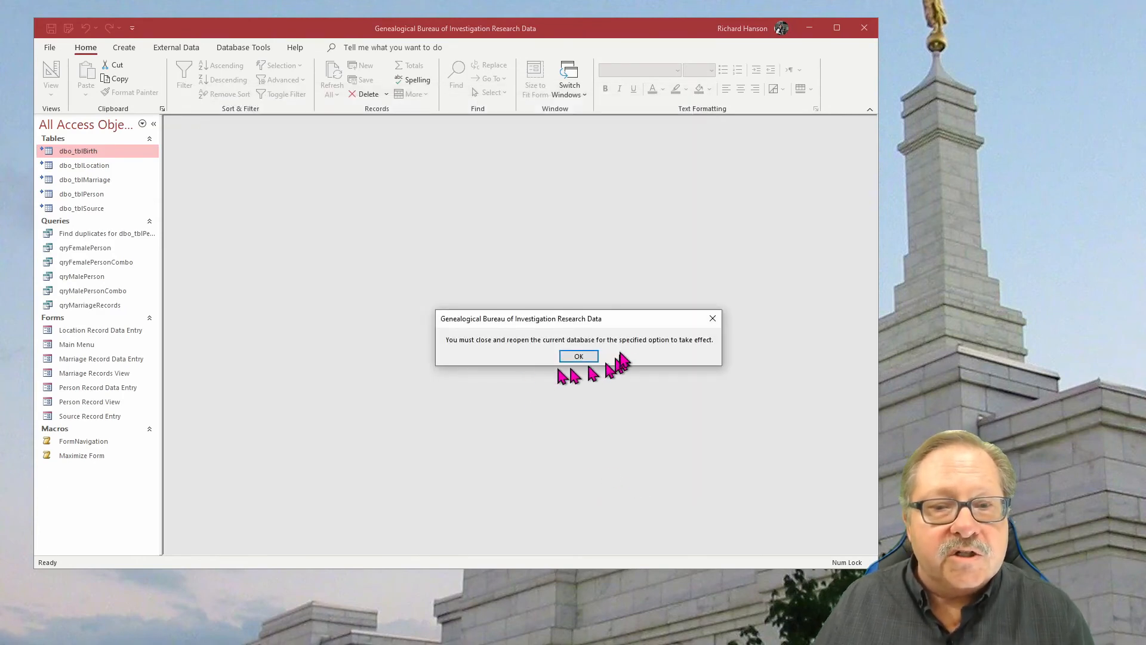
pyautogui.moveTo(708, 364)
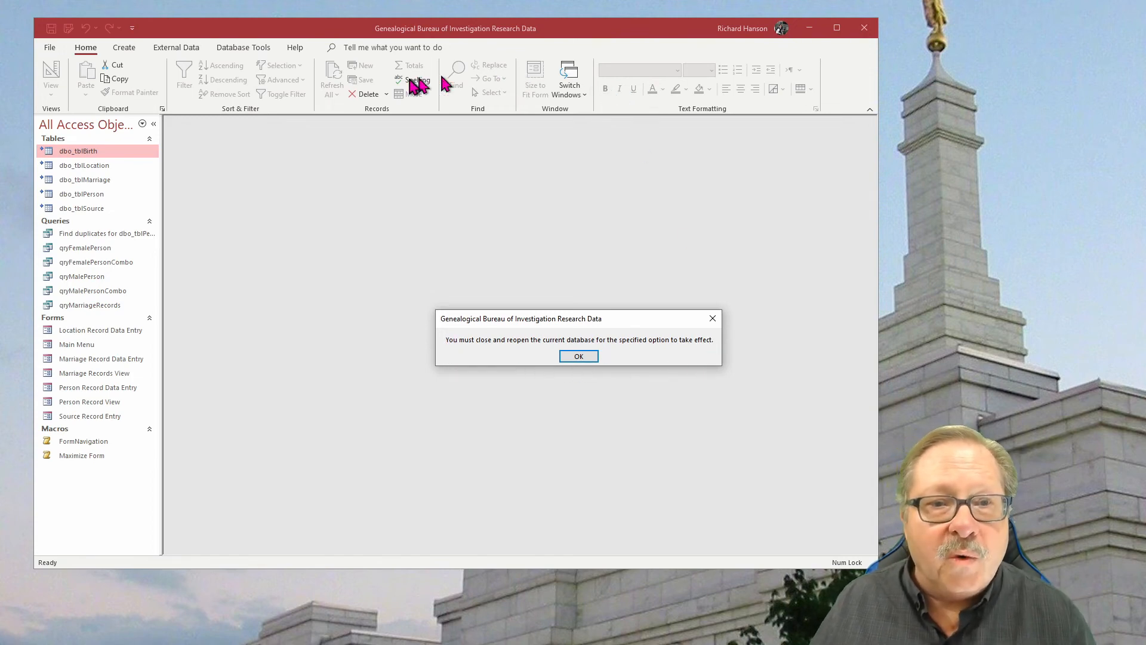
pyautogui.moveTo(449, 110)
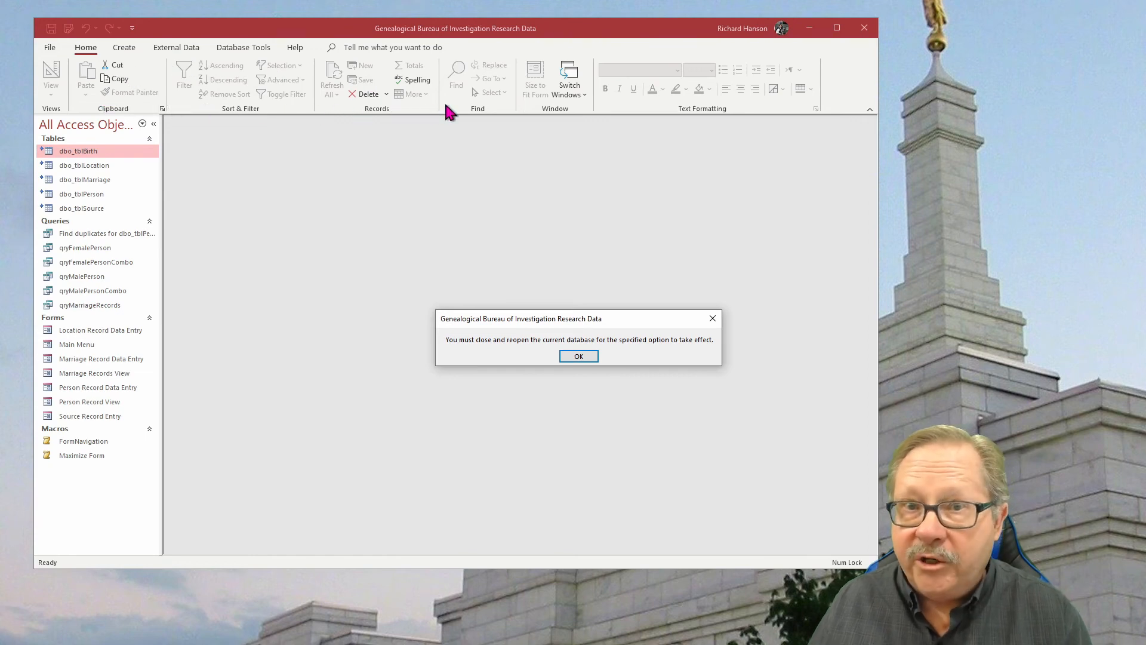
pyautogui.moveTo(77, 146)
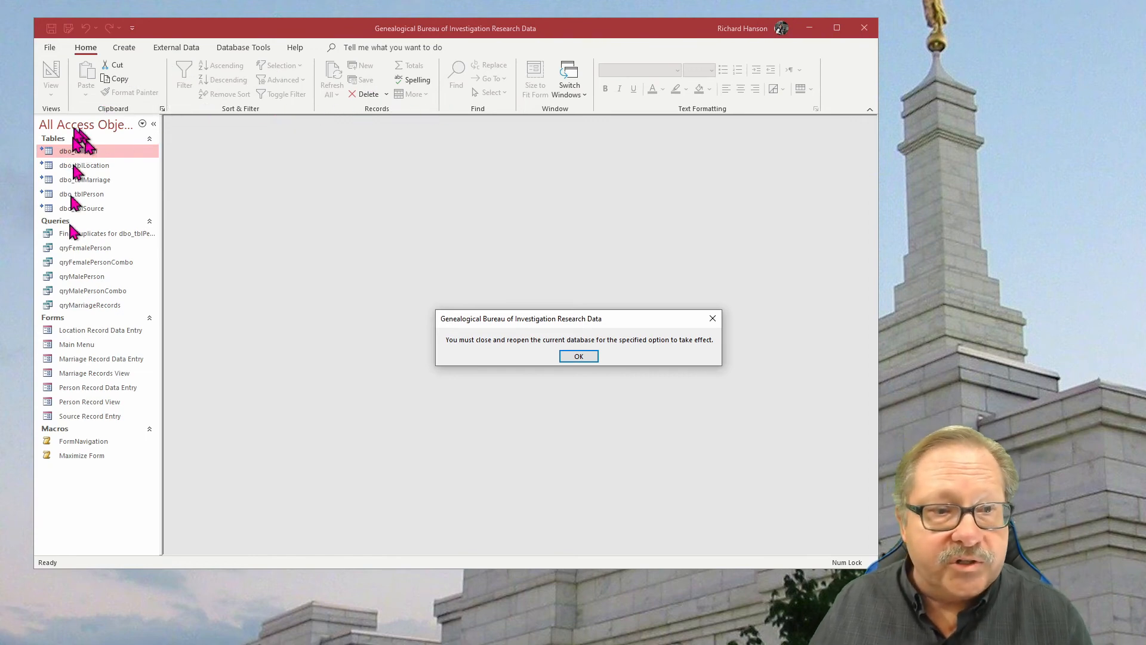
pyautogui.moveTo(519, 229)
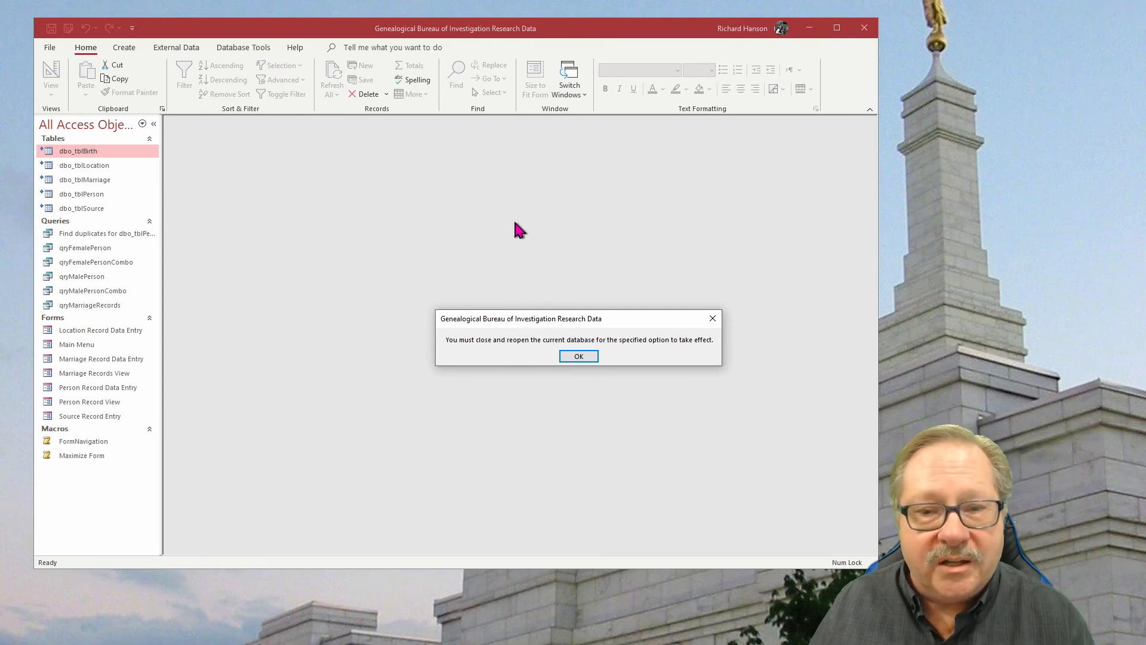
pyautogui.click(579, 356)
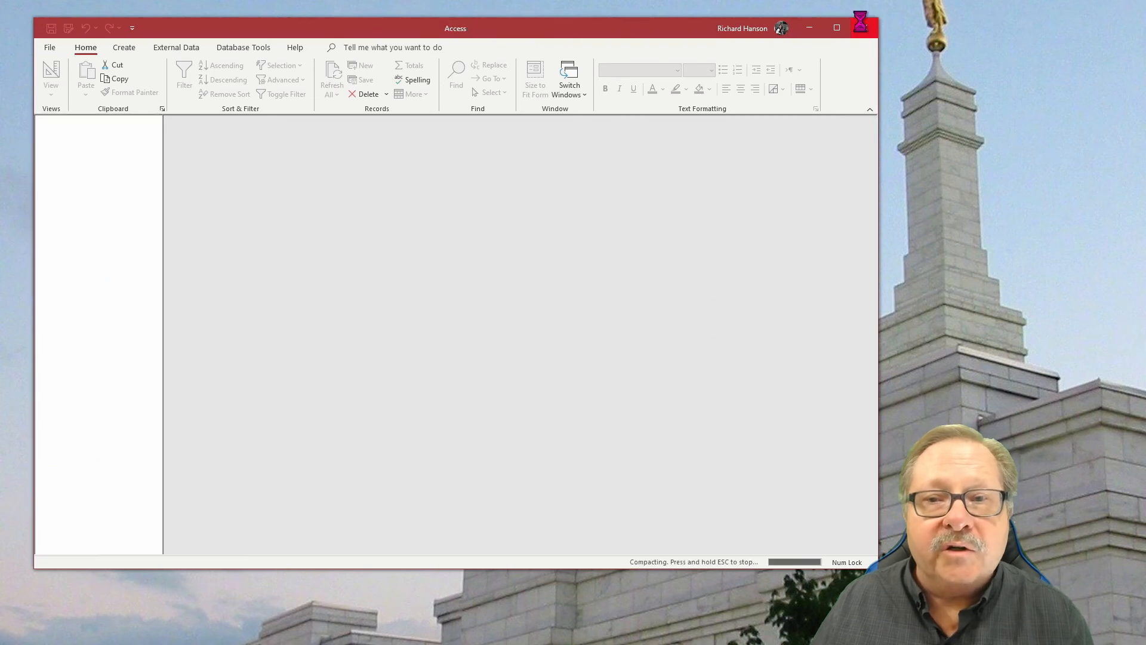
pyautogui.moveTo(792, 210)
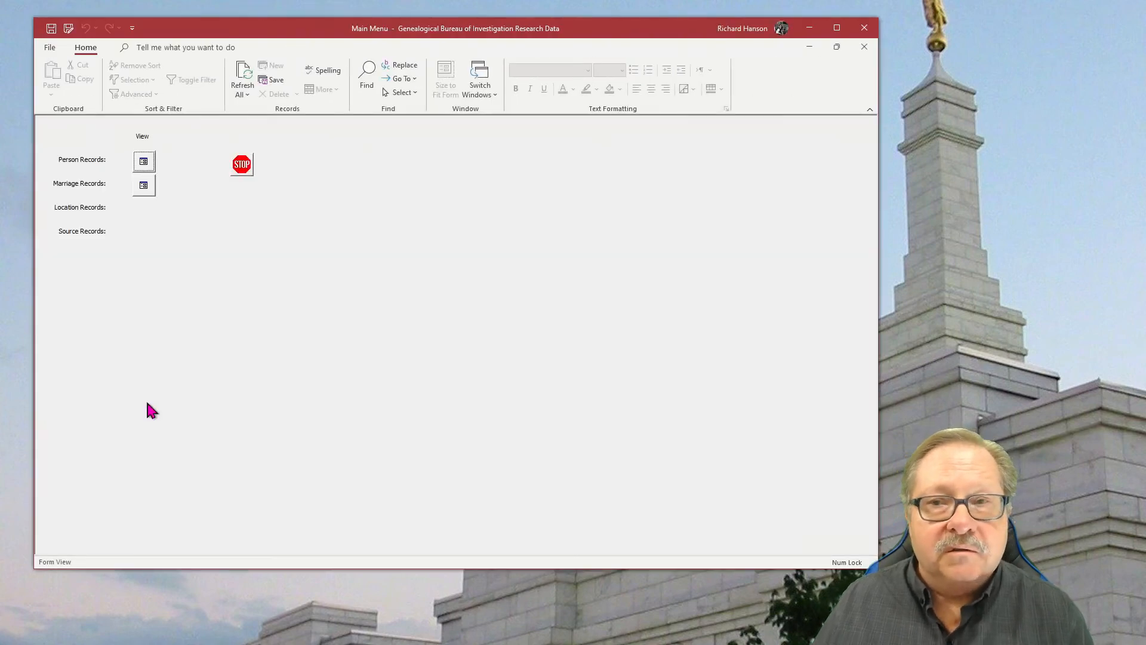
pyautogui.moveTo(55, 241)
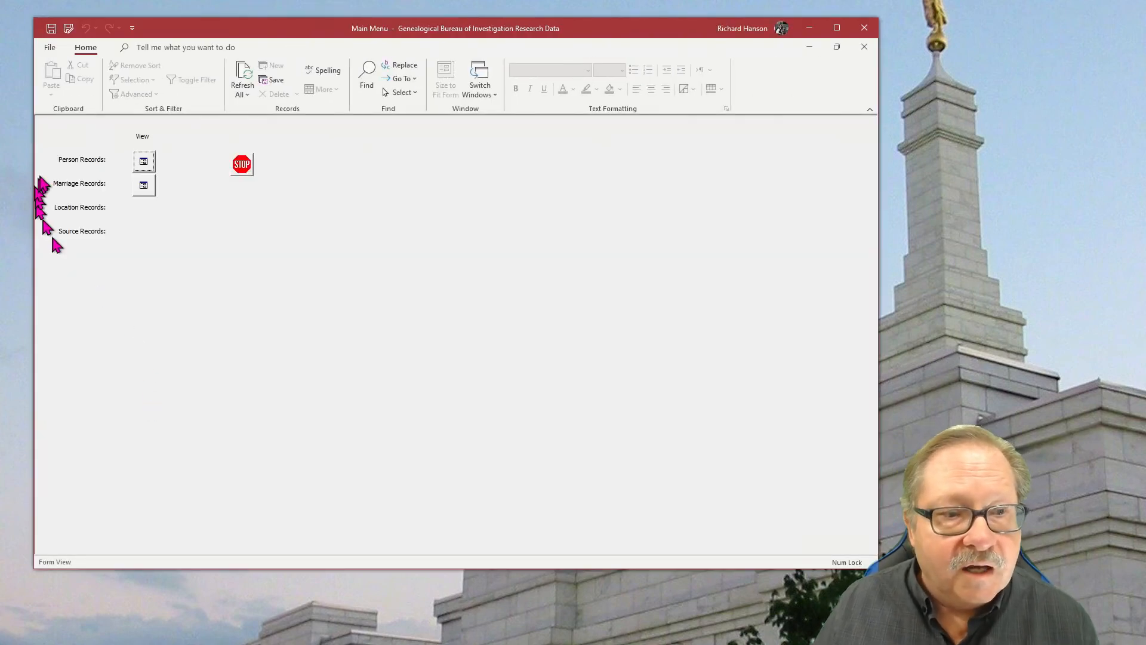
pyautogui.moveTo(44, 344)
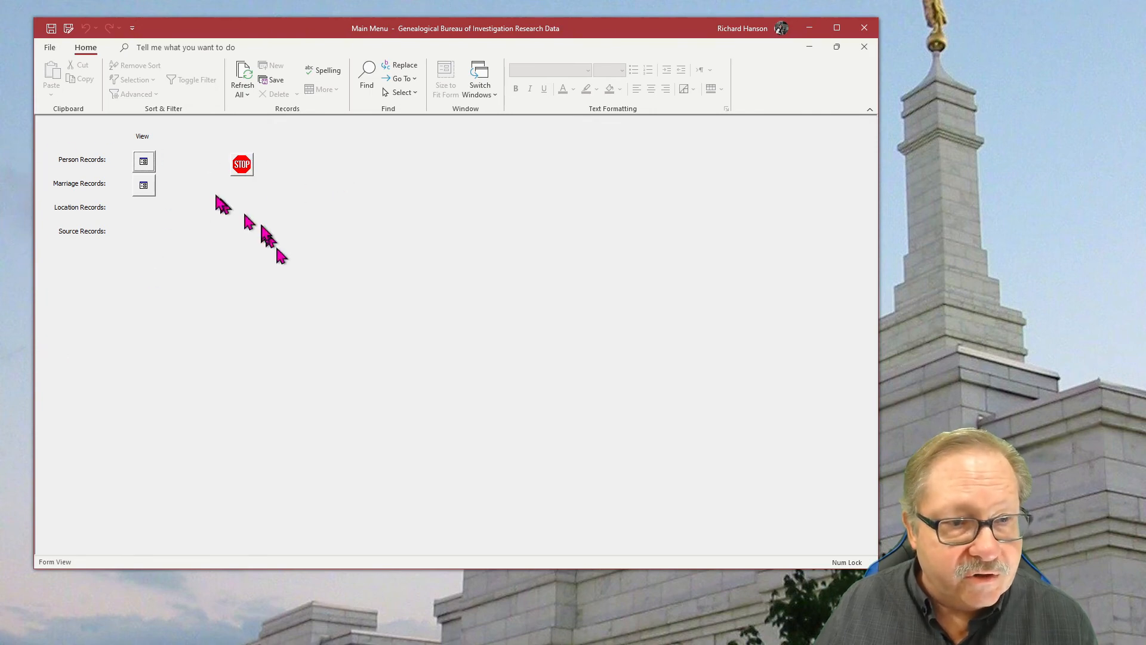
pyautogui.moveTo(331, 335)
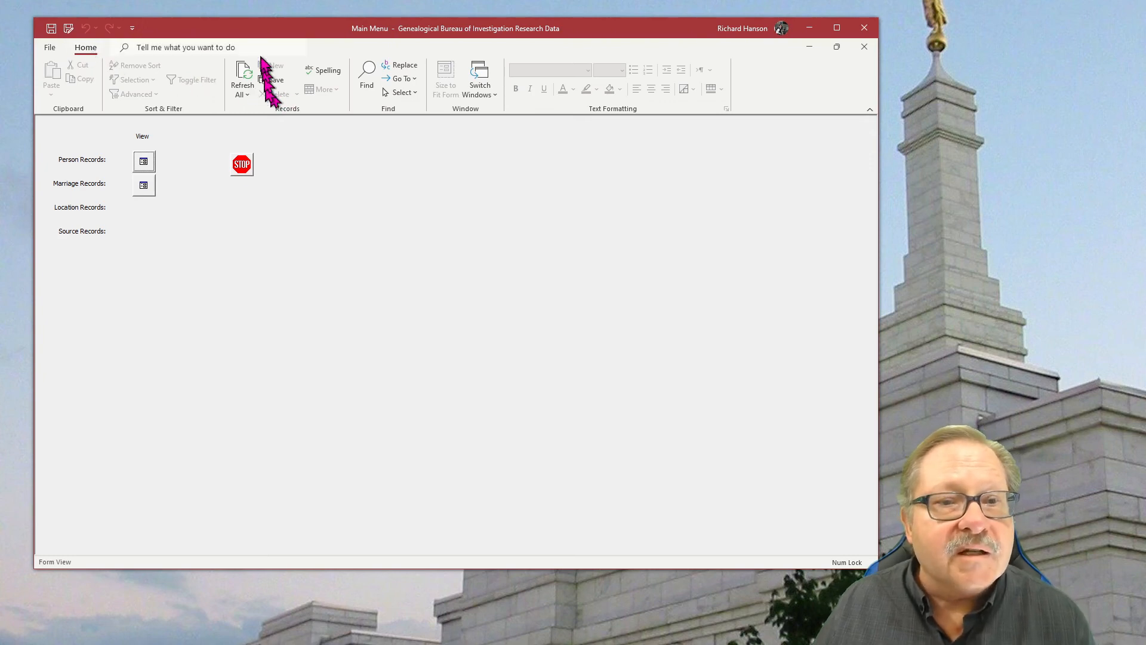
pyautogui.moveTo(366, 124)
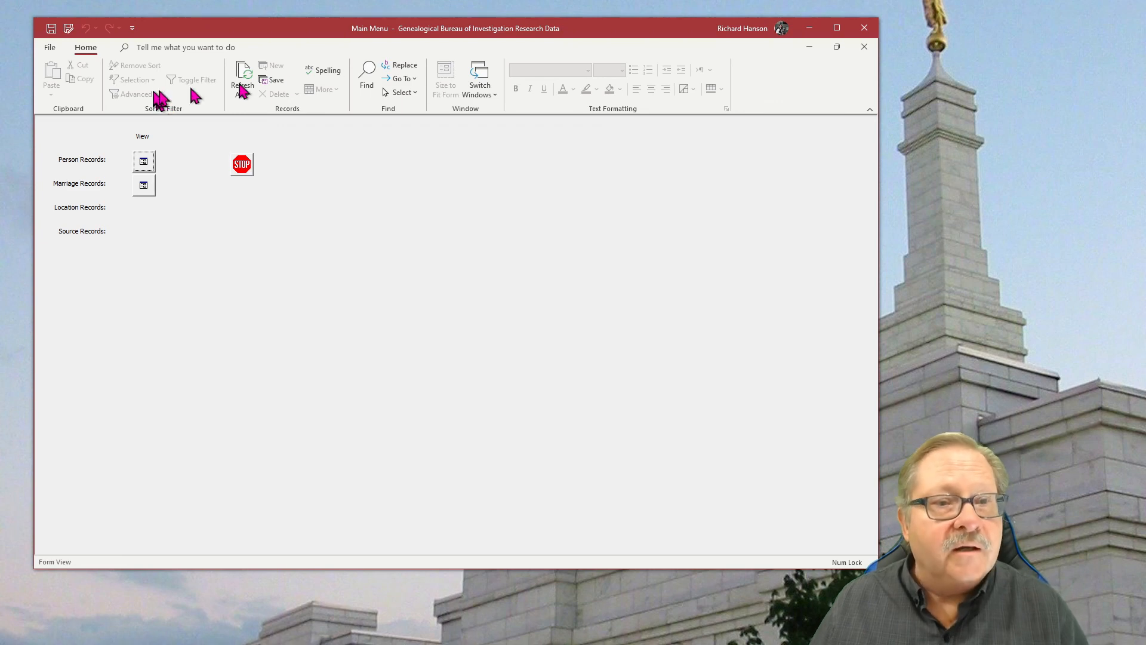
pyautogui.moveTo(446, 252)
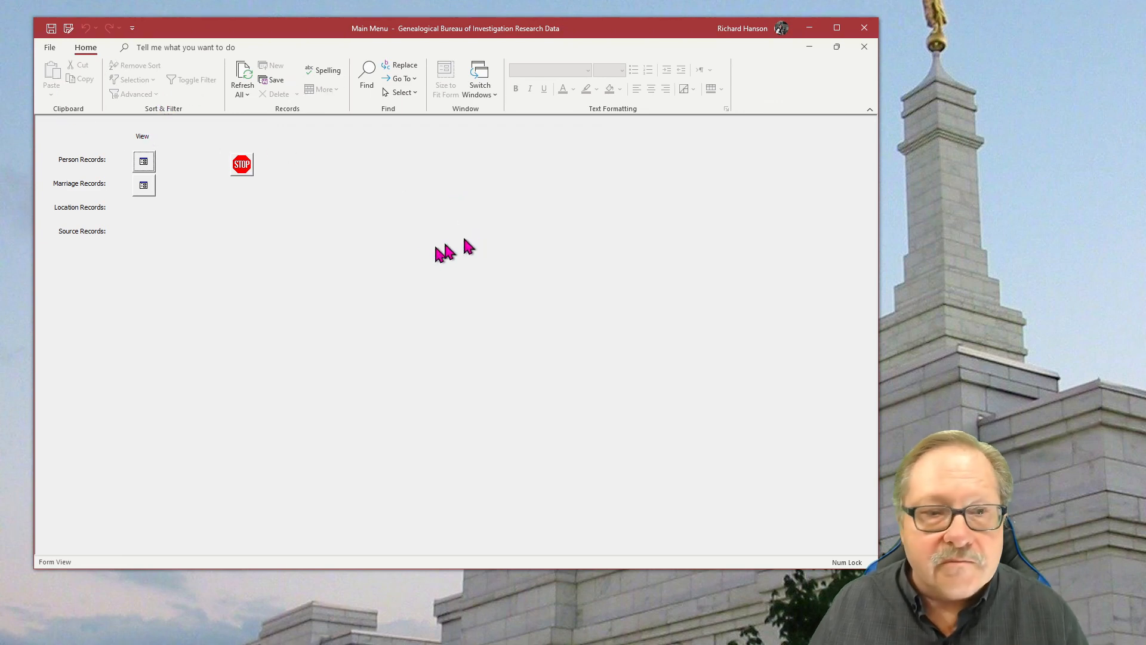
pyautogui.moveTo(270, 286)
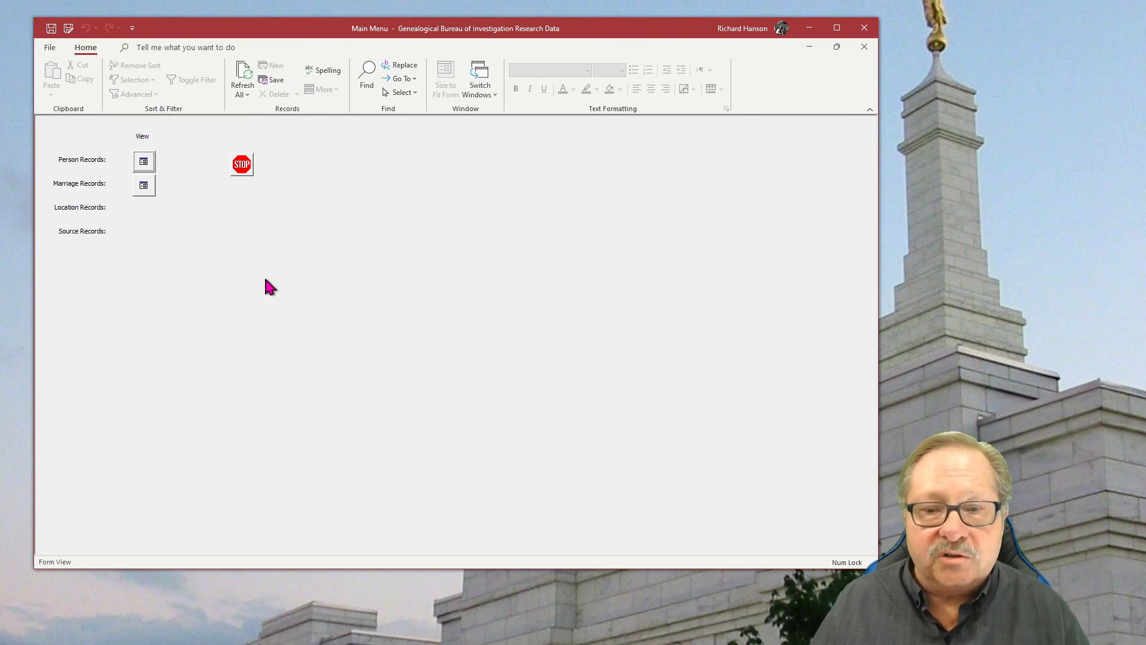